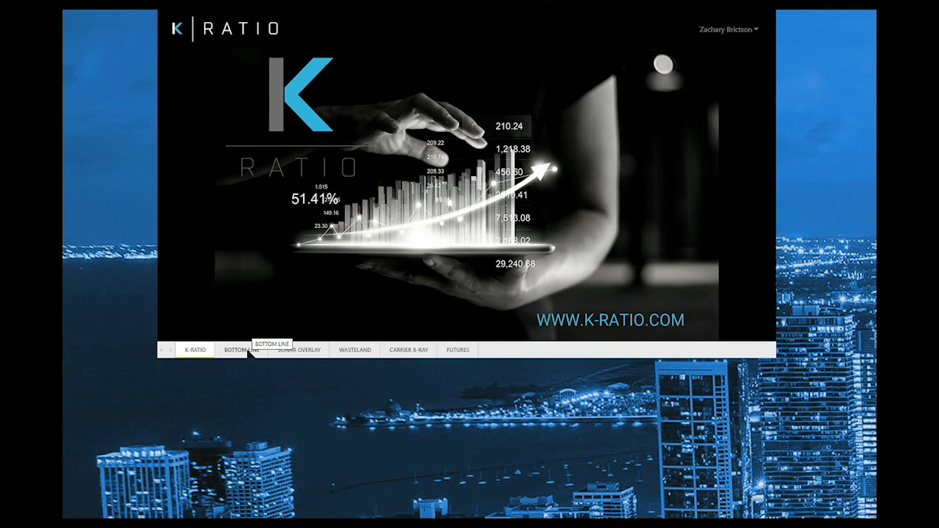
Step: Open the Bottom Line dashboard and filter it to months 7–9
{"action": "left_click", "coordinate": [241, 349]}
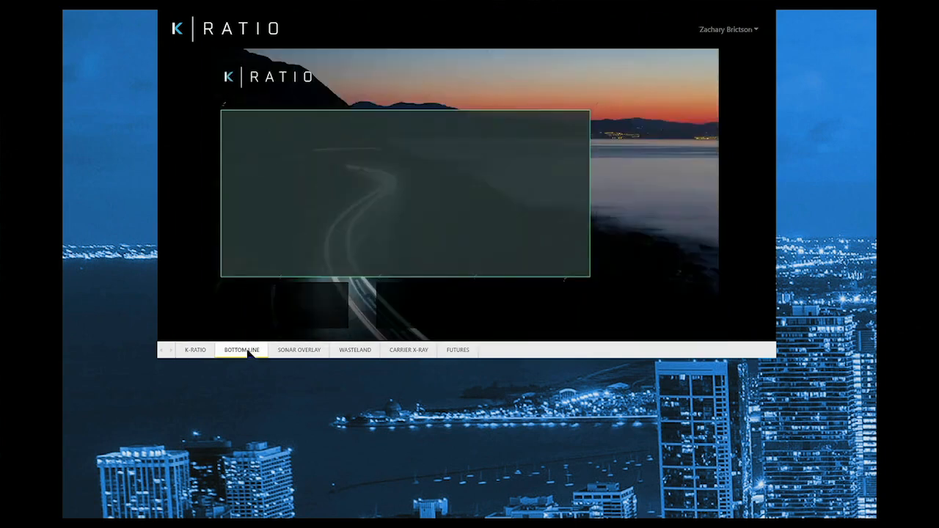
{"action": "left_click", "coordinate": [241, 349]}
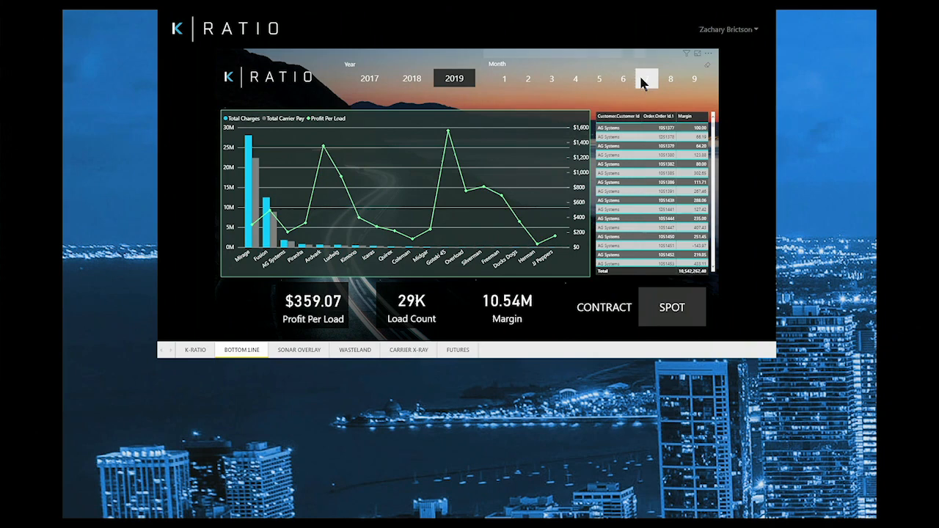
{"action": "left_click", "coordinate": [647, 78]}
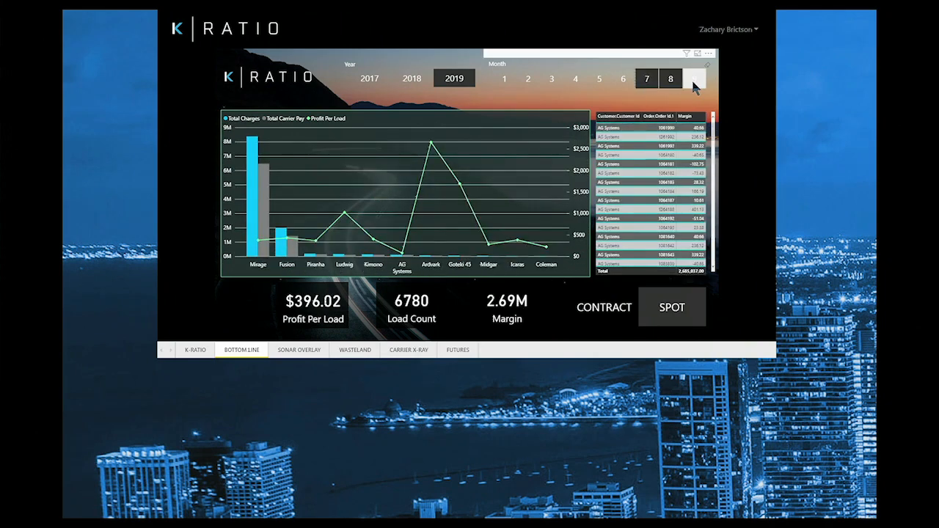
{"action": "left_click", "coordinate": [694, 78]}
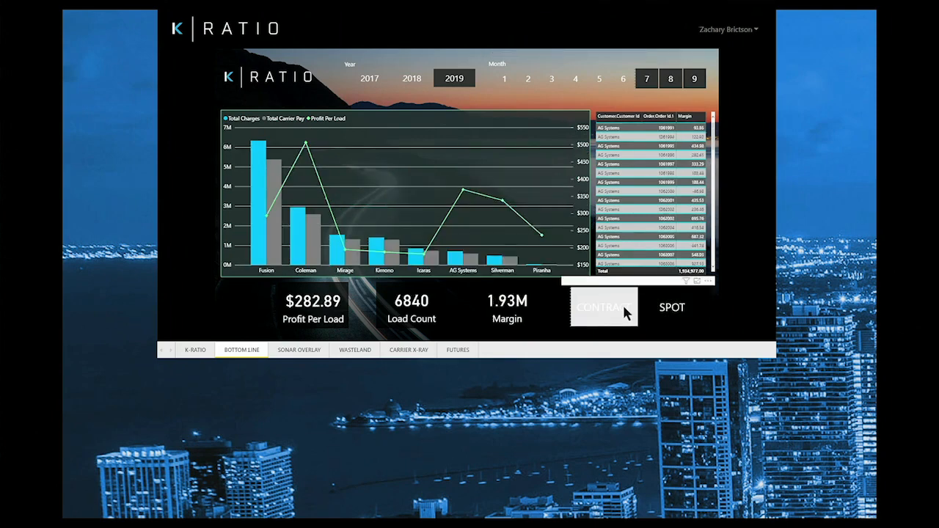
{"action": "mouse_move", "coordinate": [267, 239]}
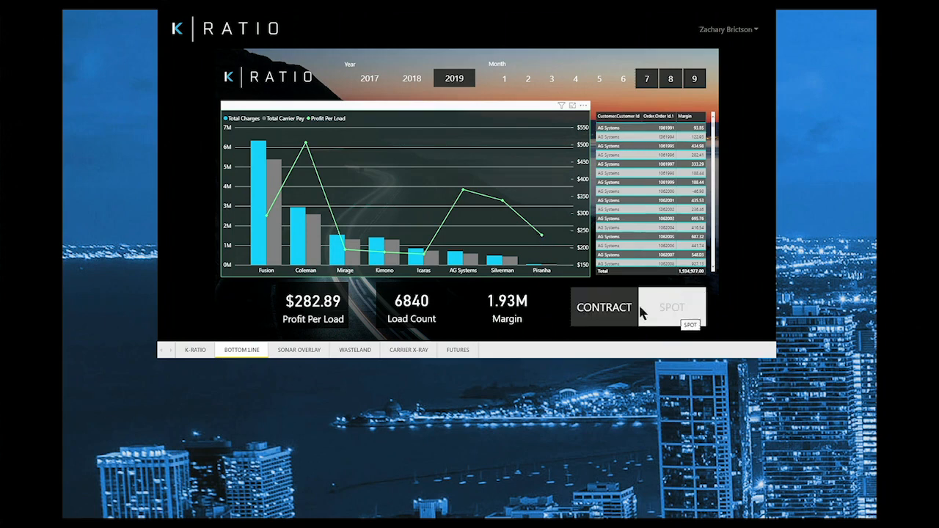
Step: Highlight Mirage's figures across the dashboard and scroll down to review them
{"action": "left_click", "coordinate": [338, 243]}
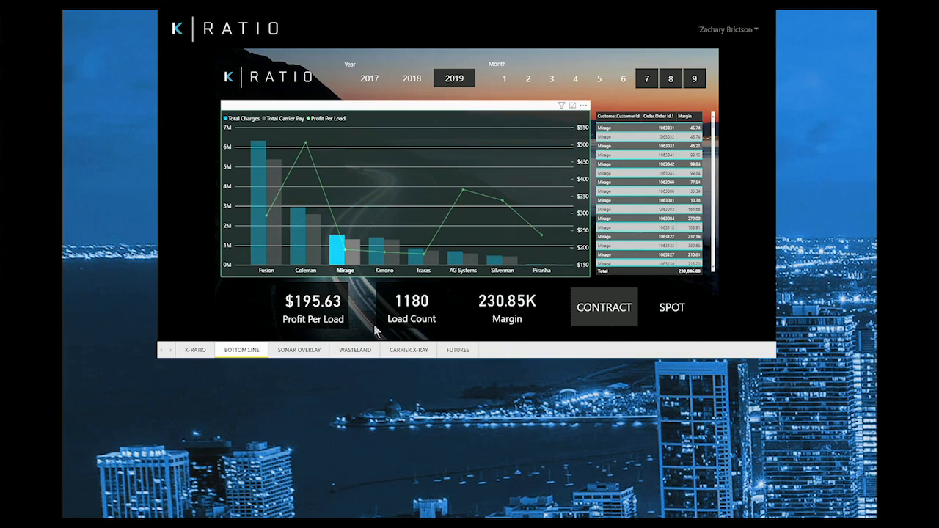
{"action": "mouse_move", "coordinate": [524, 332]}
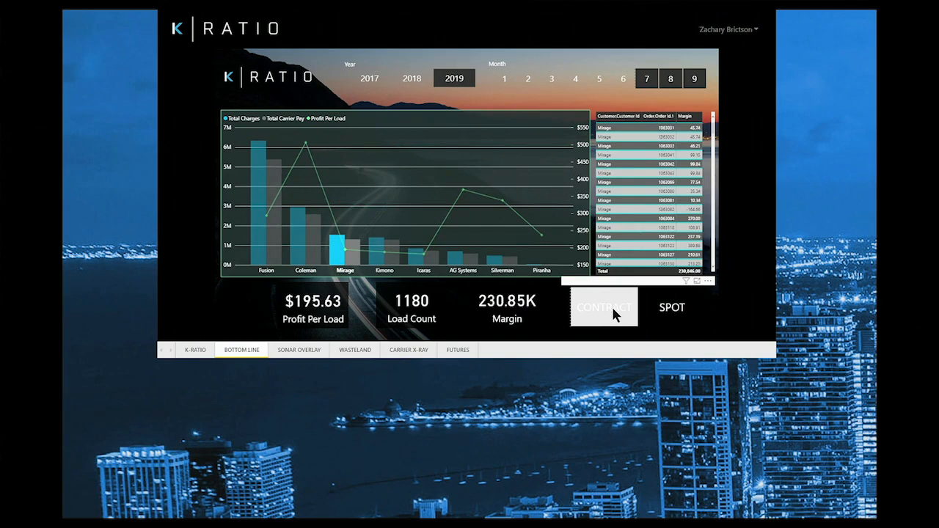
{"action": "mouse_move", "coordinate": [715, 271]}
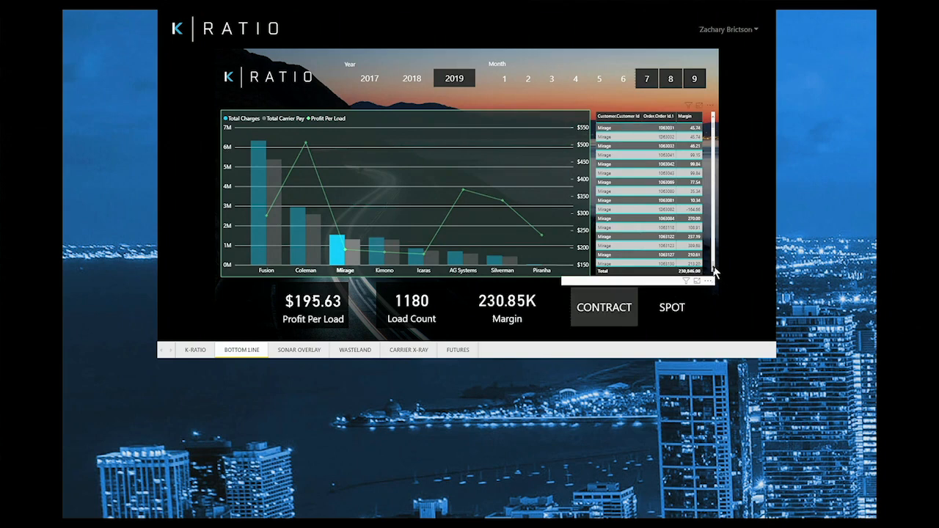
{"action": "scroll", "scroll_direction": "down", "scroll_amount": 3}
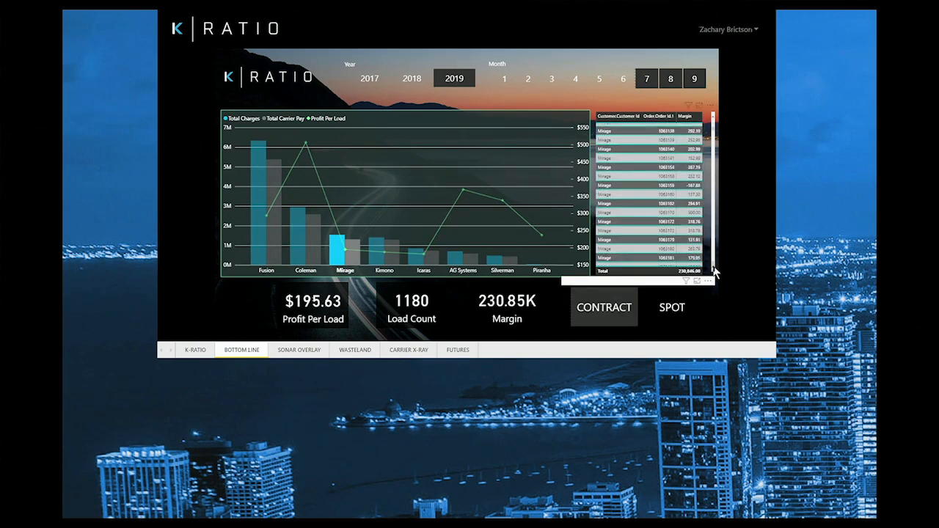
{"action": "scroll", "scroll_direction": "down", "scroll_amount": 3}
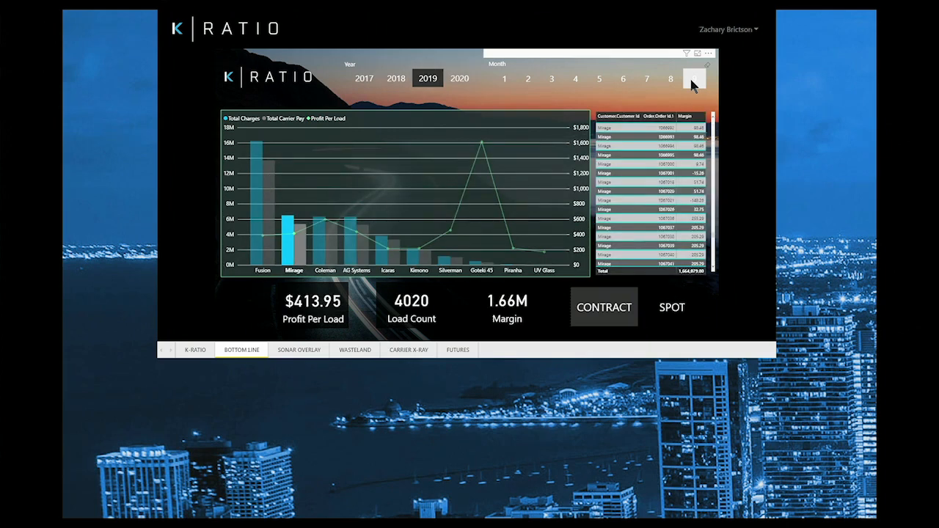
Step: Clear the Mirage highlight, show only spot loads, and highlight Fusion
{"action": "left_click", "coordinate": [693, 78]}
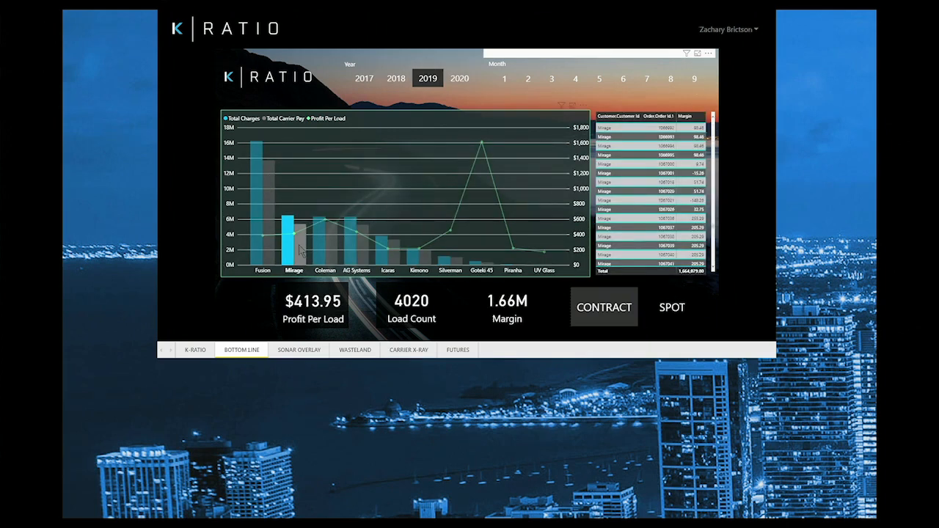
{"action": "left_click", "coordinate": [671, 306]}
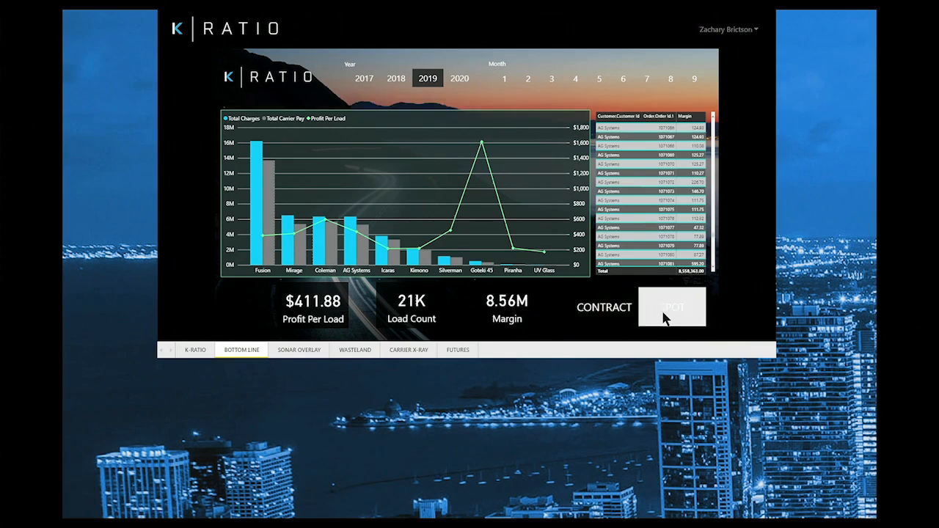
{"action": "left_click", "coordinate": [672, 307]}
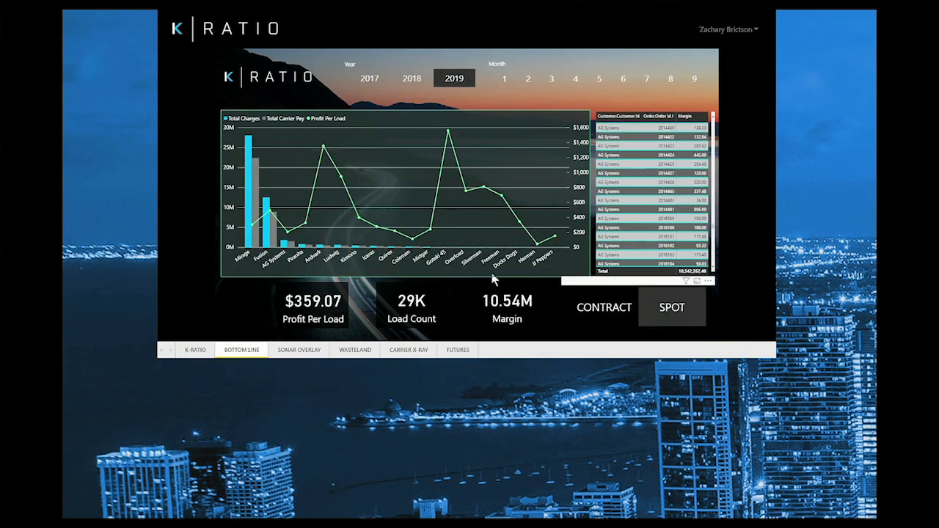
{"action": "mouse_move", "coordinate": [415, 245]}
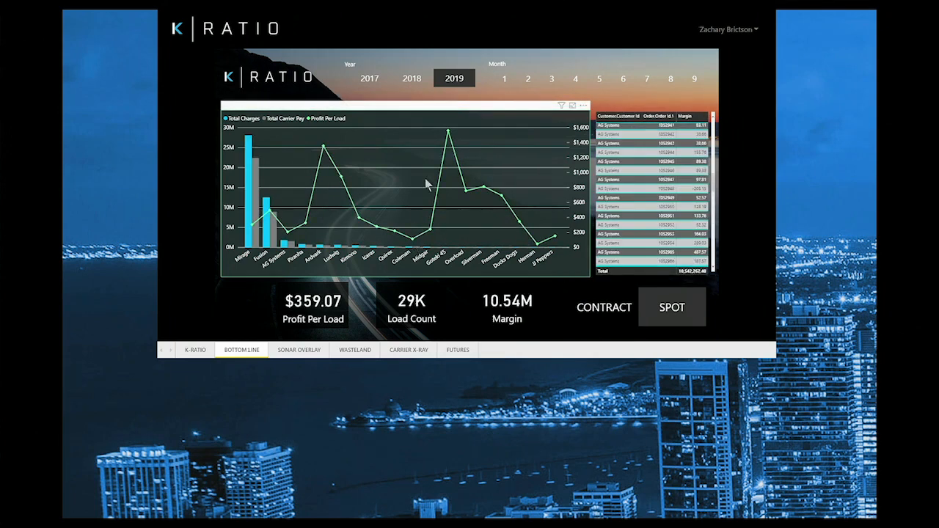
{"action": "mouse_move", "coordinate": [449, 134]}
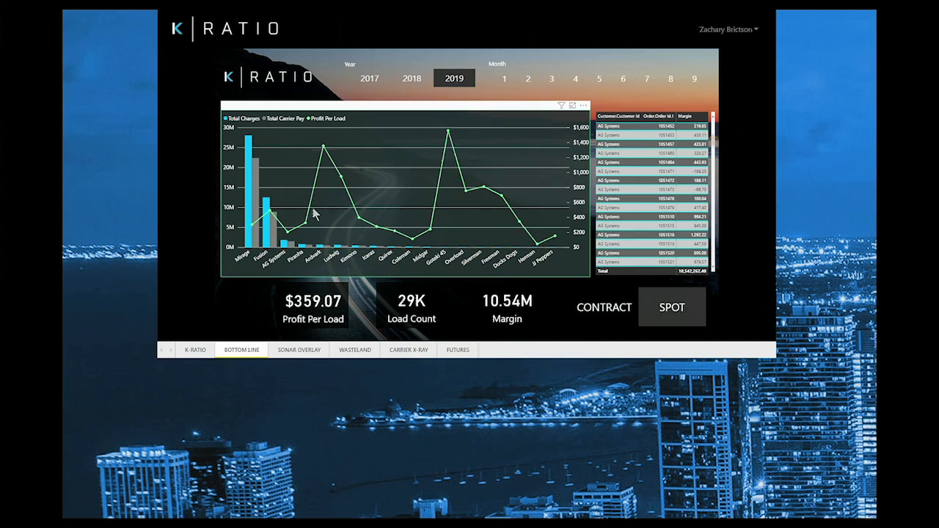
{"action": "left_click", "coordinate": [263, 220]}
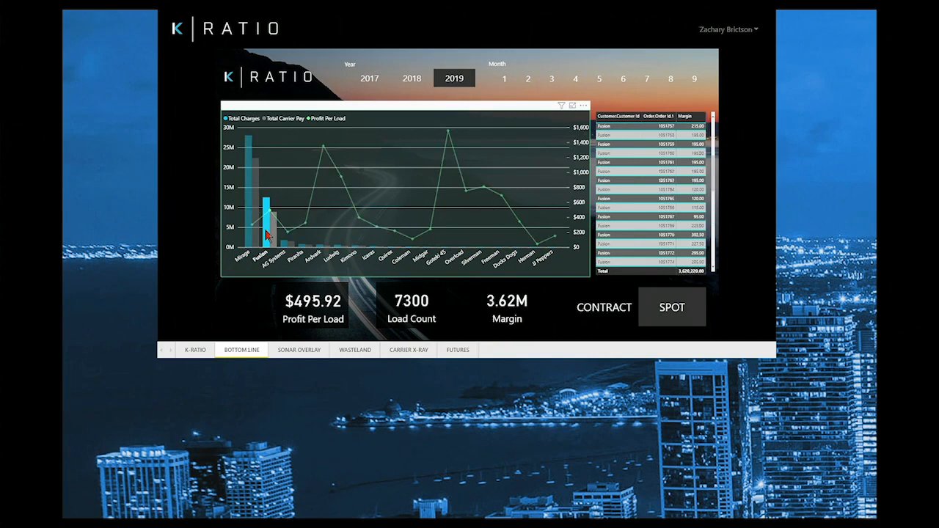
Step: Switch the dashboard back to contract loads and review the figures
{"action": "left_click", "coordinate": [604, 306]}
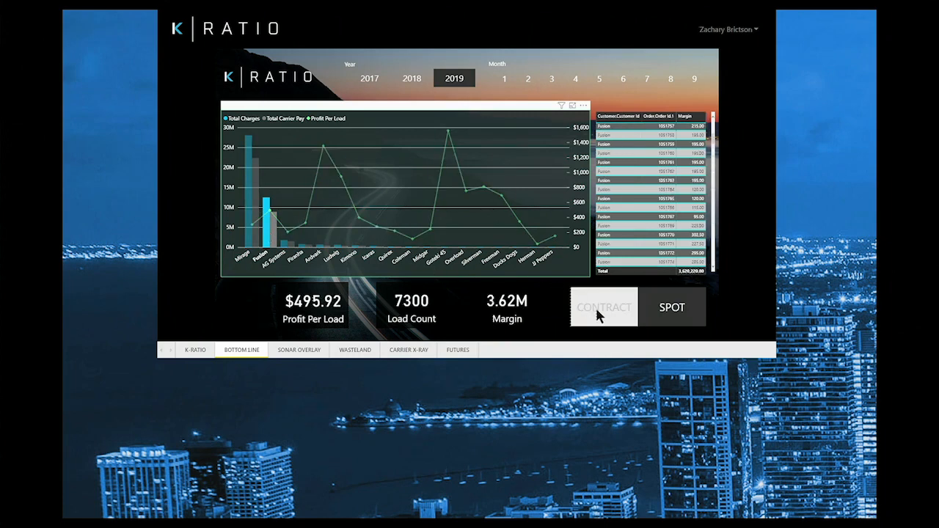
{"action": "left_click", "coordinate": [603, 307]}
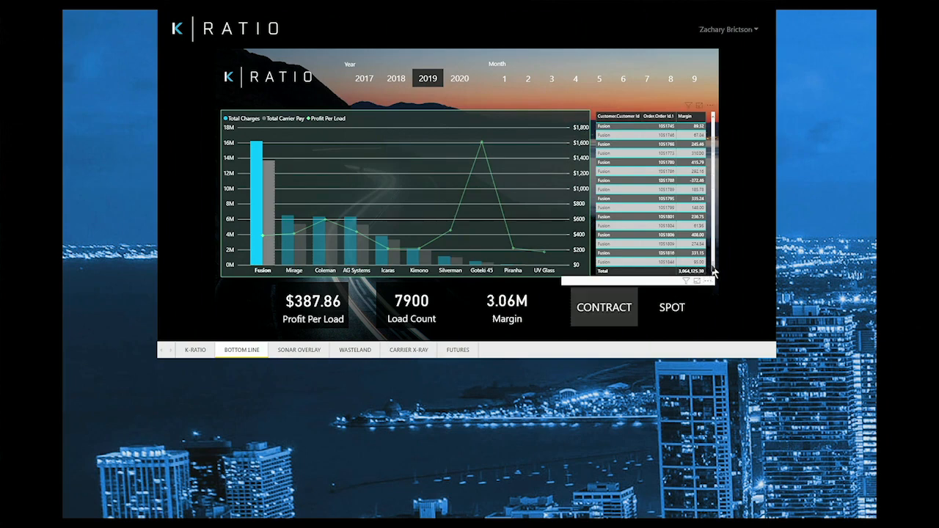
{"action": "scroll", "scroll_direction": "down", "scroll_amount": 3}
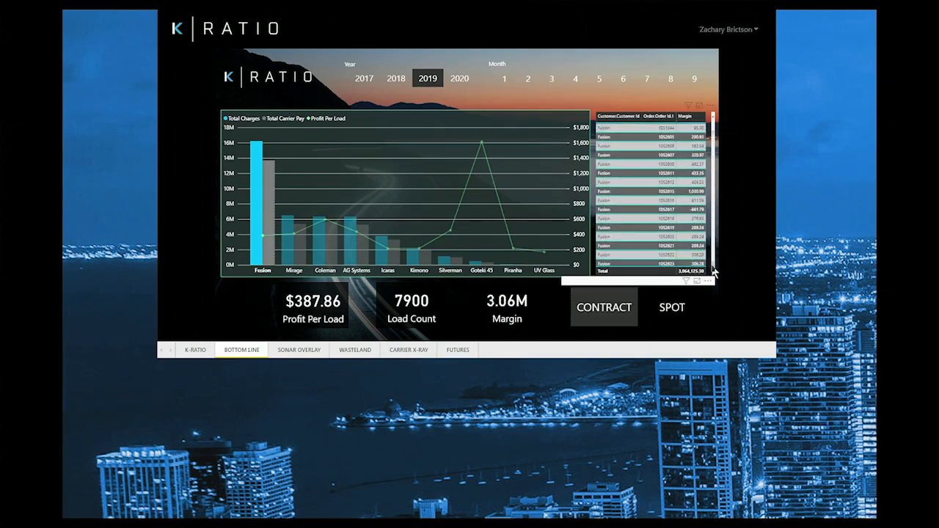
{"action": "scroll", "scroll_direction": "down", "scroll_amount": 3}
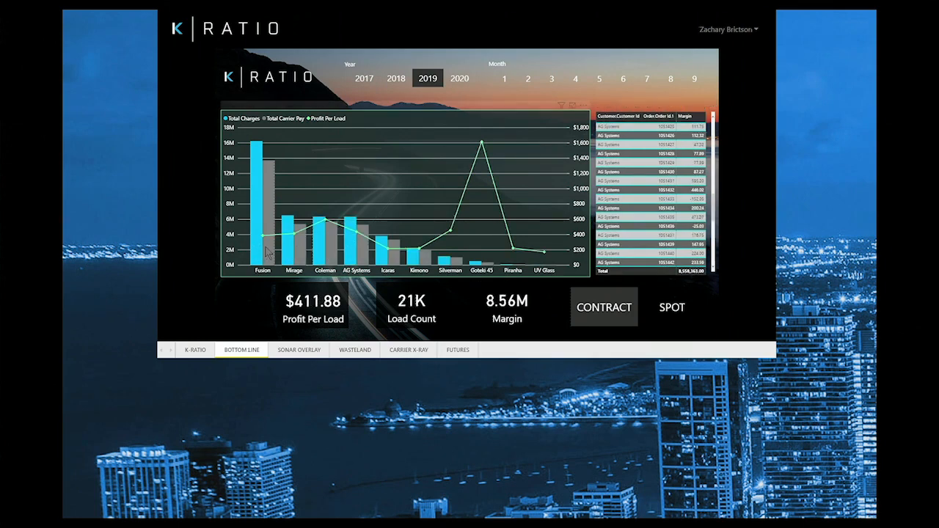
{"action": "mouse_move", "coordinate": [325, 253]}
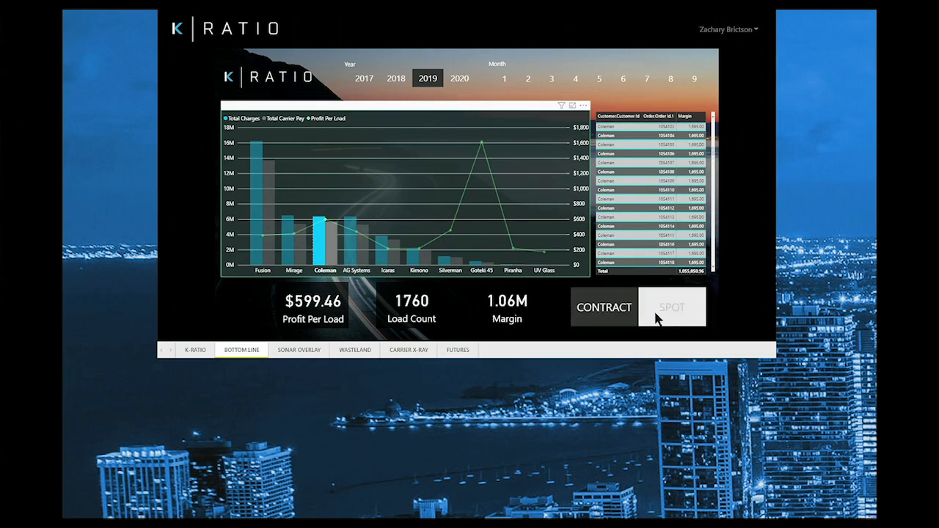
{"action": "left_click", "coordinate": [671, 306]}
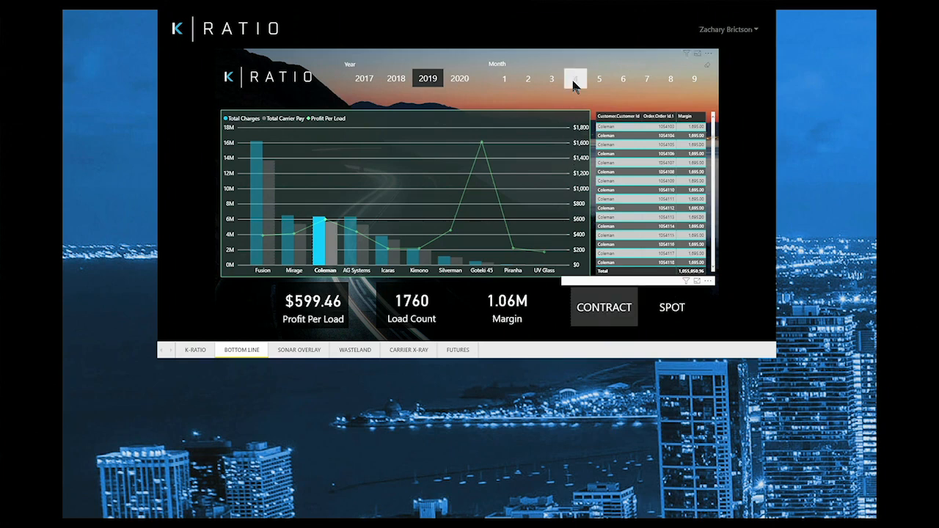
Step: Filter to months 4–6 and clear the Coleman highlight
{"action": "left_click", "coordinate": [600, 79]}
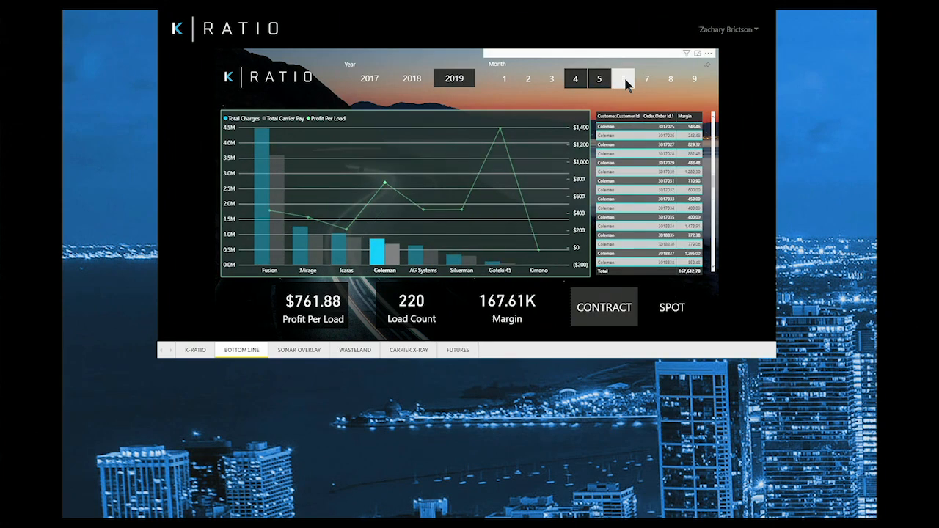
{"action": "left_click", "coordinate": [622, 79]}
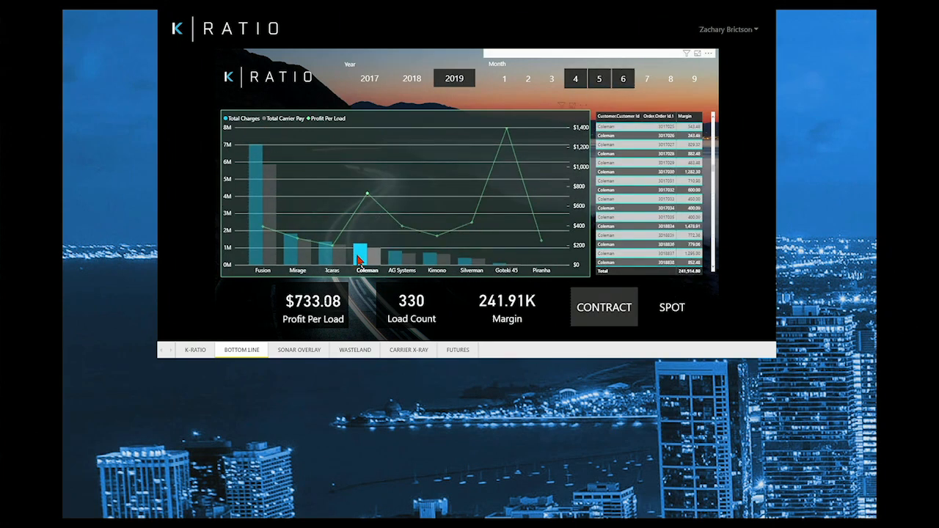
{"action": "left_click", "coordinate": [366, 249]}
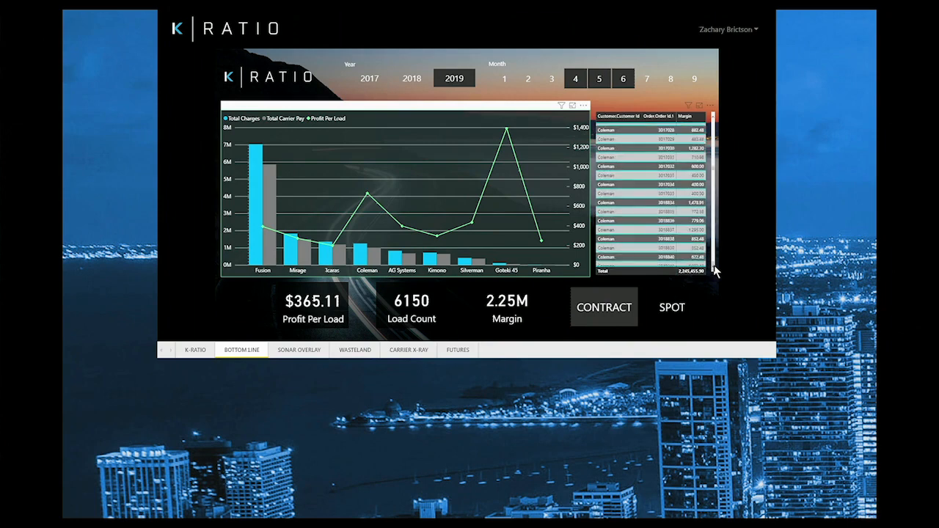
{"action": "scroll", "scroll_direction": "down", "scroll_amount": 3}
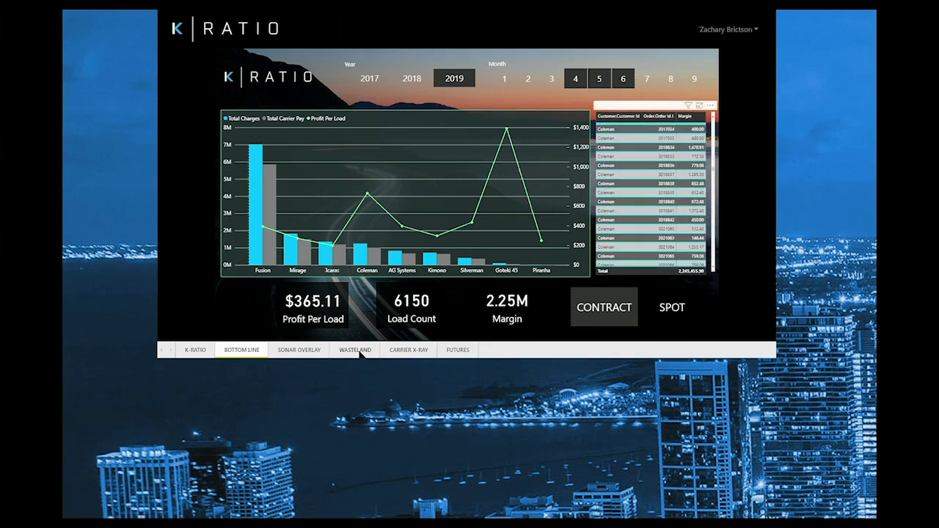
Step: Open the Wasteland page and toggle the contract-only loss filter on and off
{"action": "left_click", "coordinate": [355, 350]}
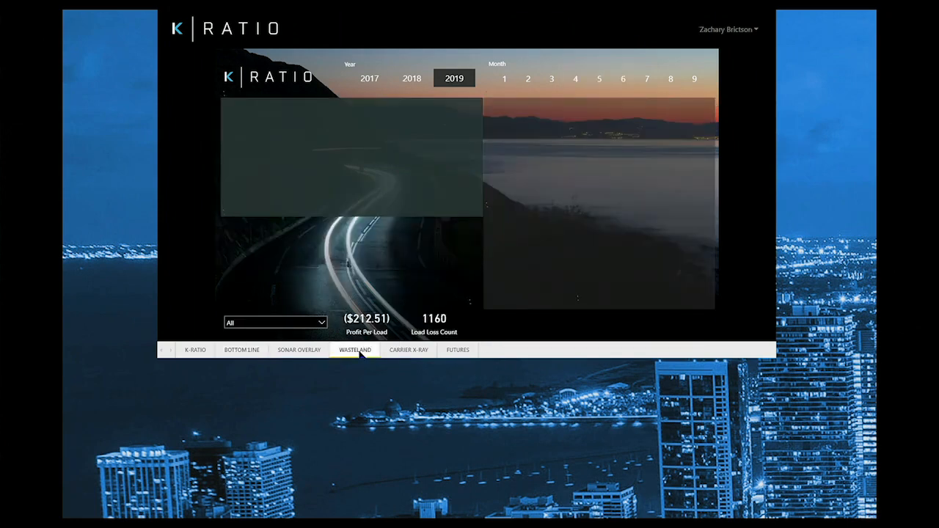
{"action": "left_click", "coordinate": [354, 349]}
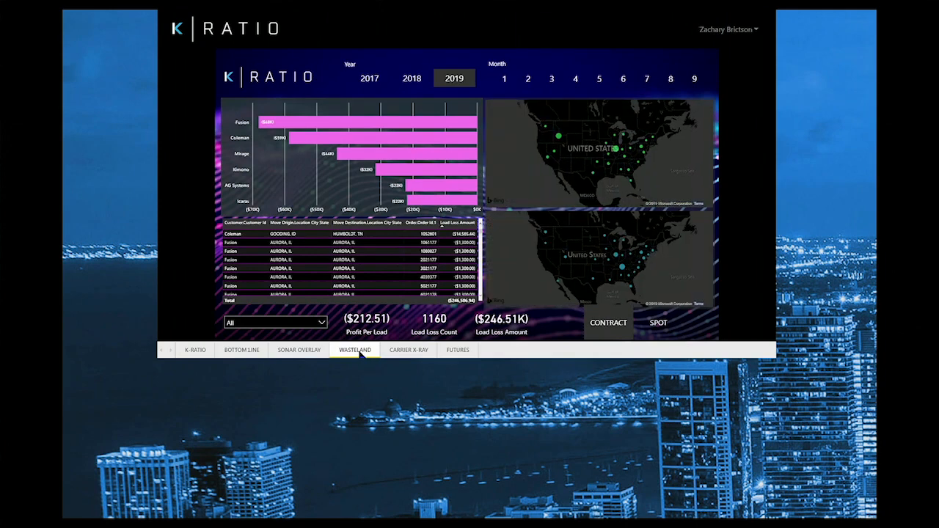
{"action": "left_click", "coordinate": [607, 322]}
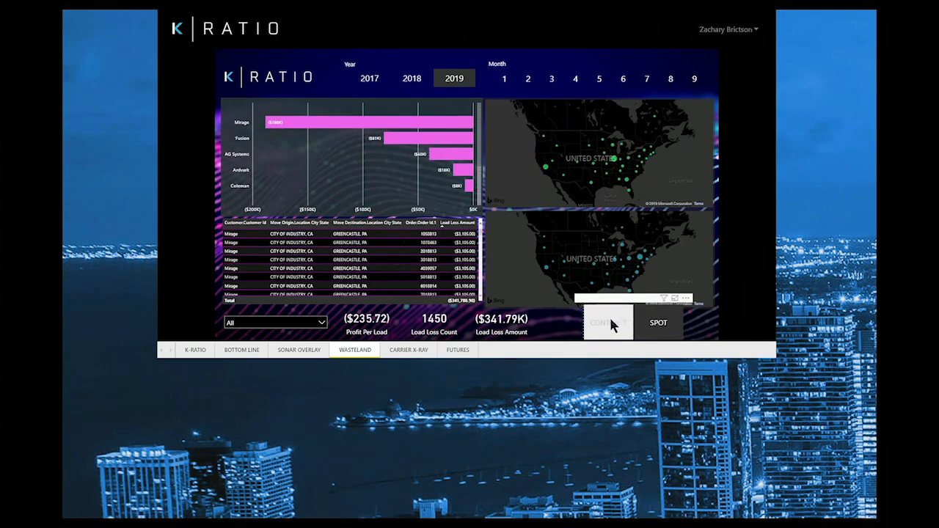
{"action": "left_click", "coordinate": [607, 323]}
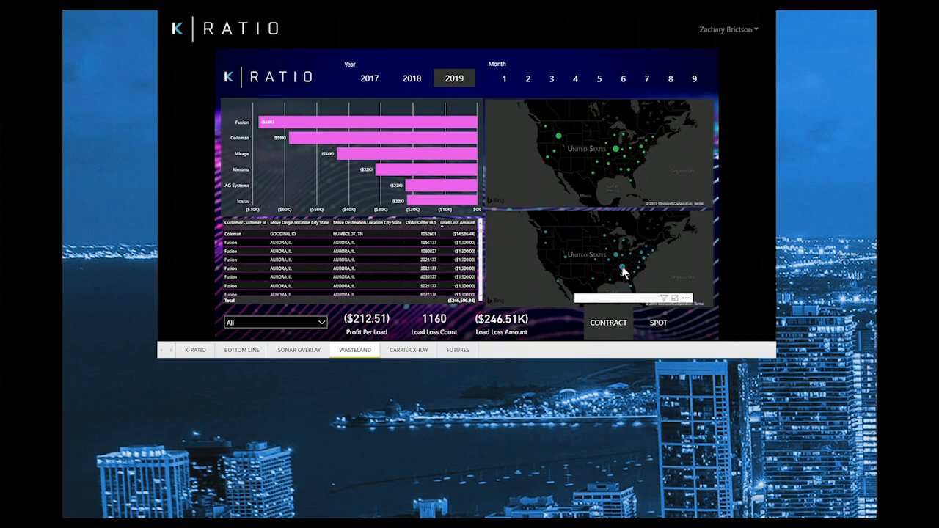
{"action": "mouse_move", "coordinate": [621, 265]}
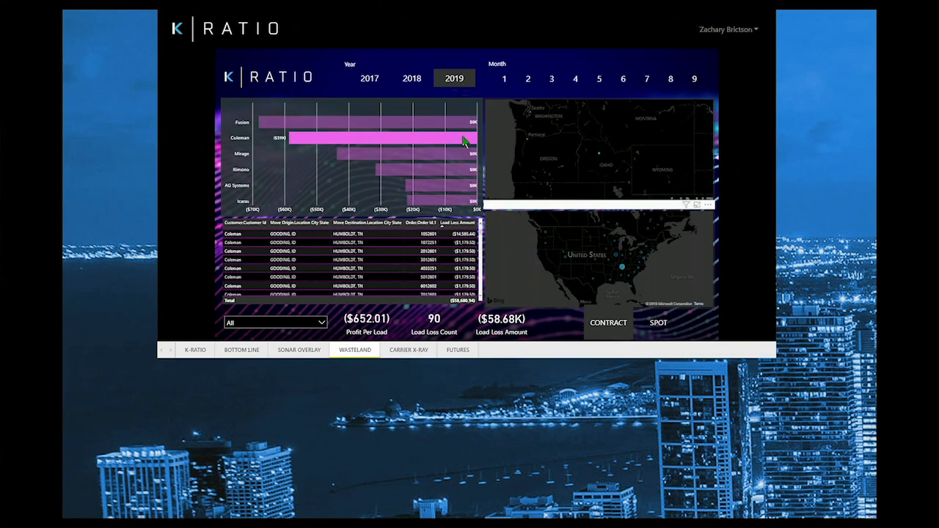
{"action": "mouse_move", "coordinate": [341, 142]}
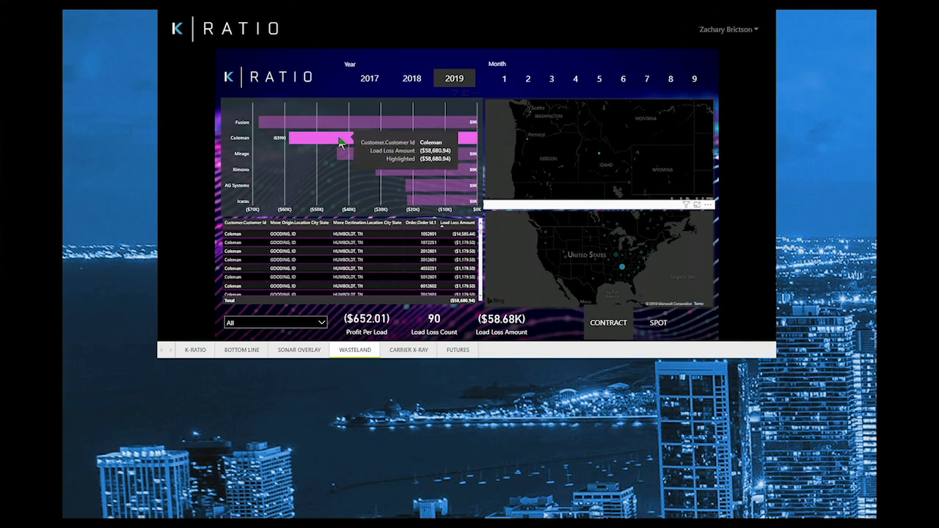
{"action": "mouse_move", "coordinate": [423, 154]}
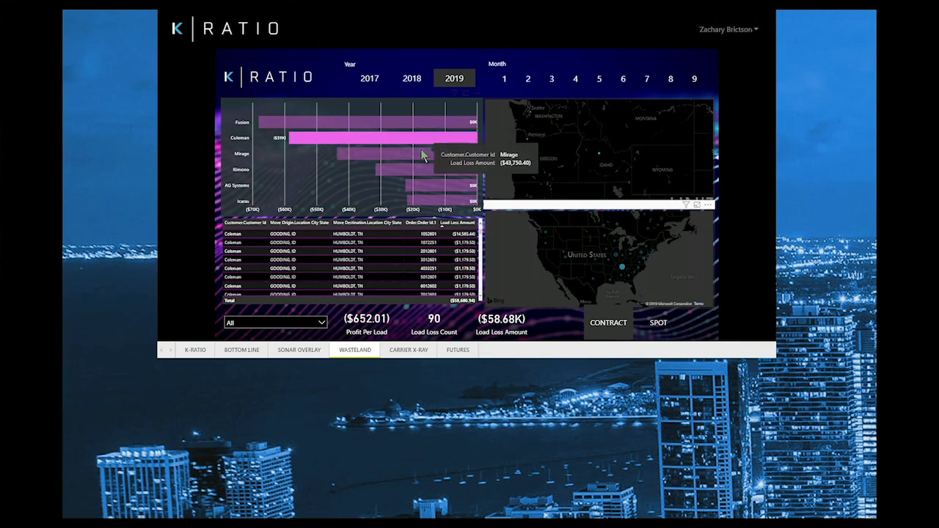
{"action": "mouse_move", "coordinate": [439, 170]}
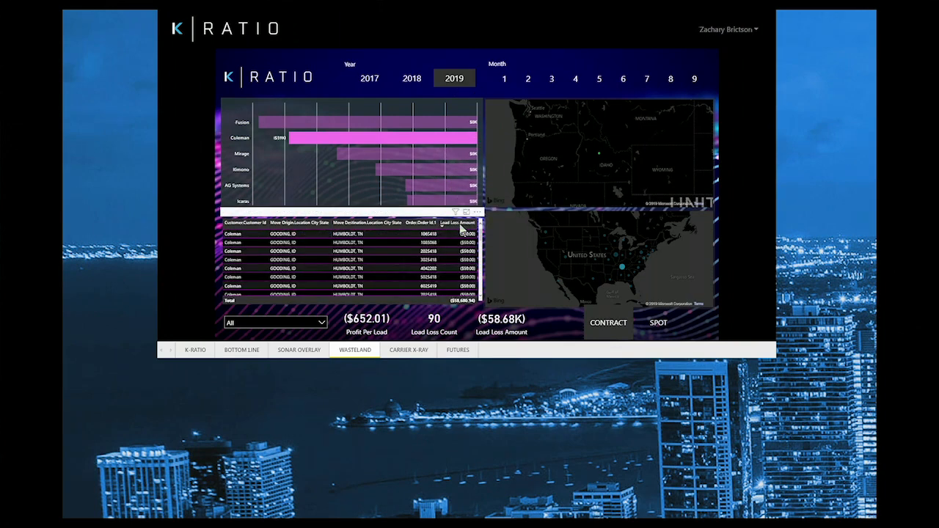
Step: Scroll the loss table, then limit losses to Illinois-origin spot loads
{"action": "scroll", "scroll_direction": "down", "scroll_amount": 3}
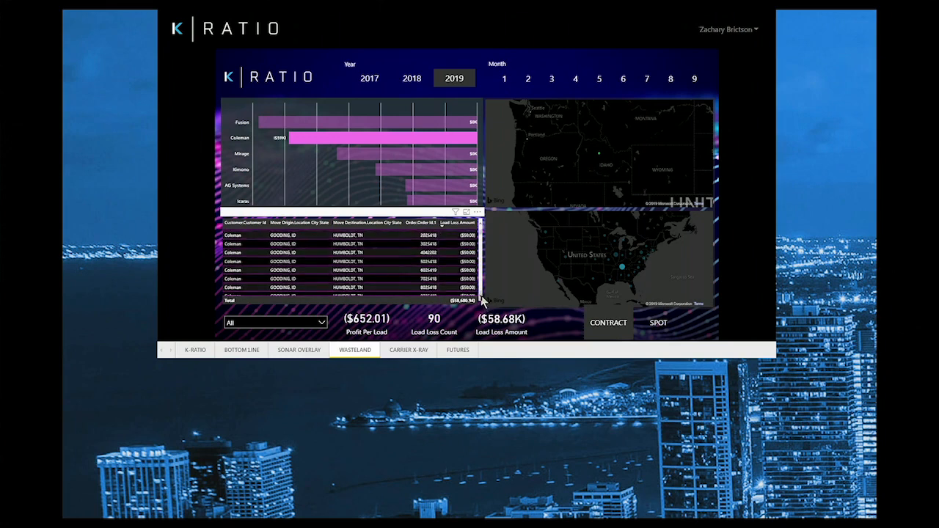
{"action": "scroll", "scroll_direction": "down", "scroll_amount": 3}
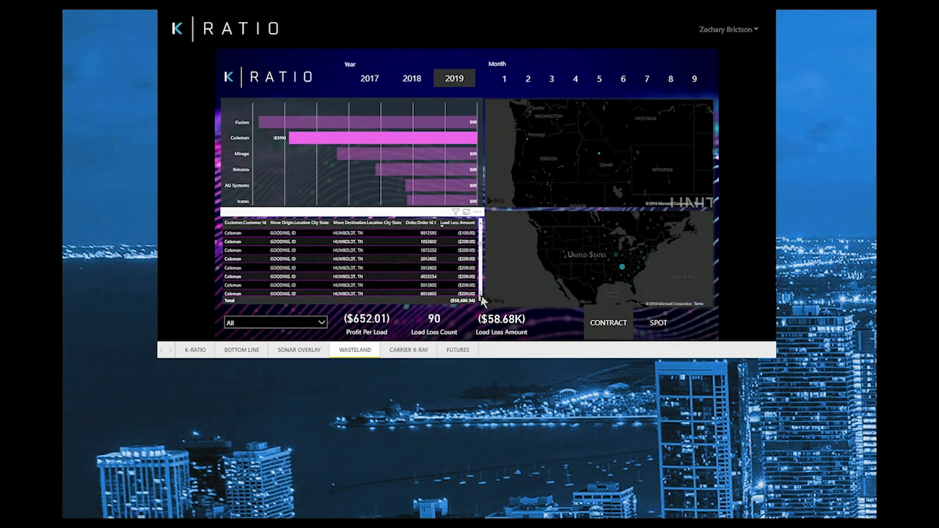
{"action": "scroll", "scroll_direction": "down", "scroll_amount": 3}
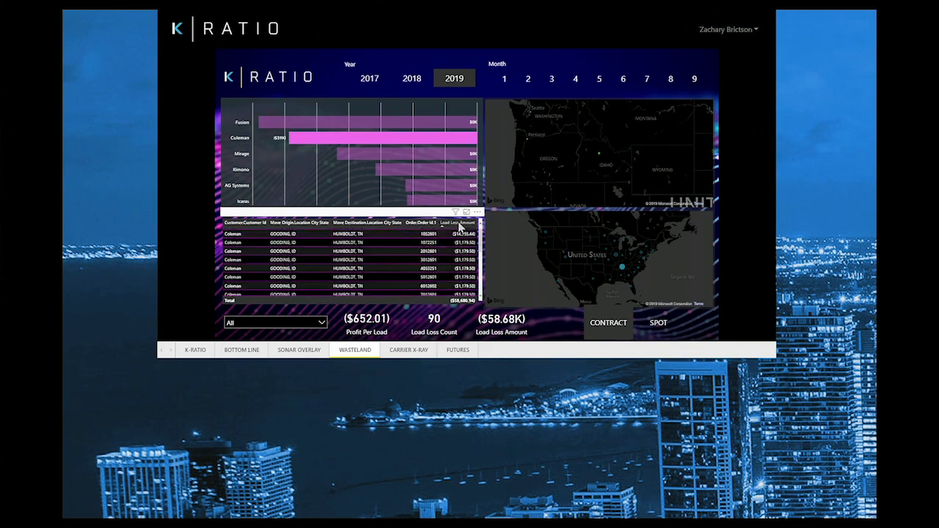
{"action": "mouse_move", "coordinate": [458, 235]}
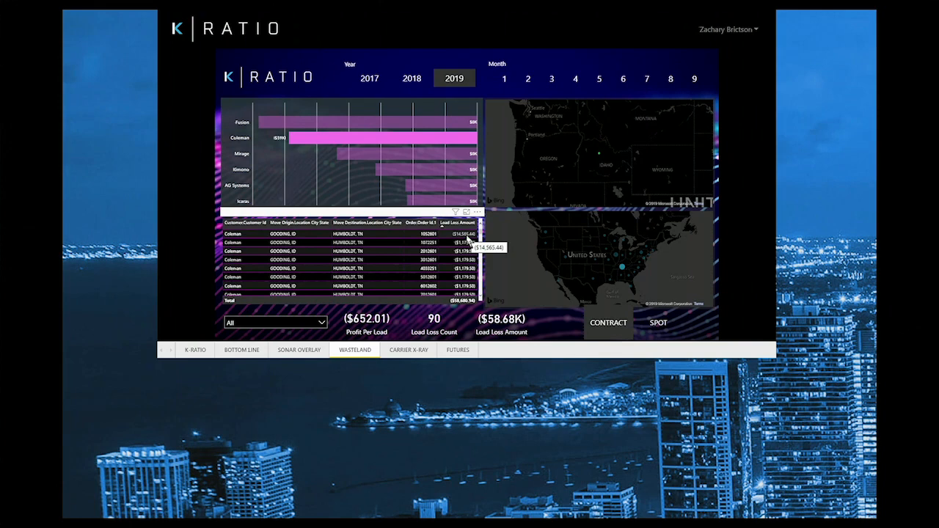
{"action": "mouse_move", "coordinate": [616, 276]}
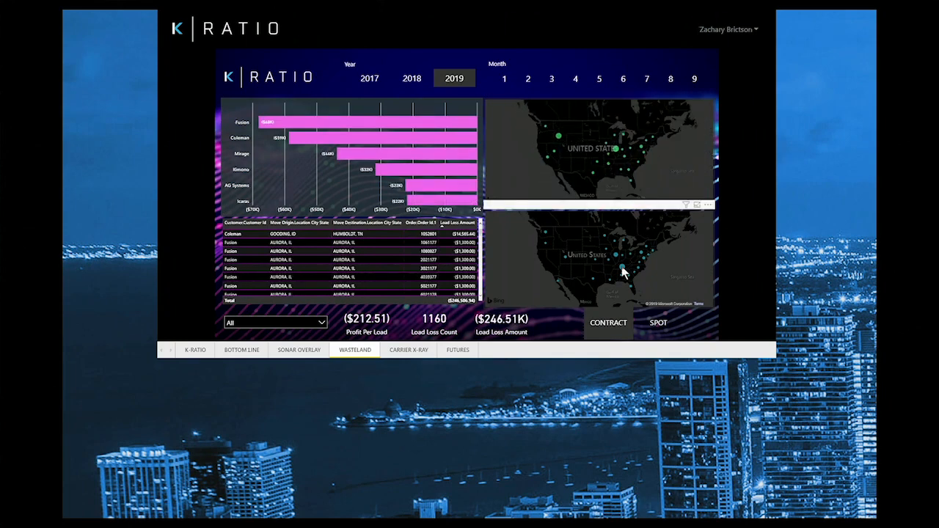
{"action": "left_click", "coordinate": [622, 150]}
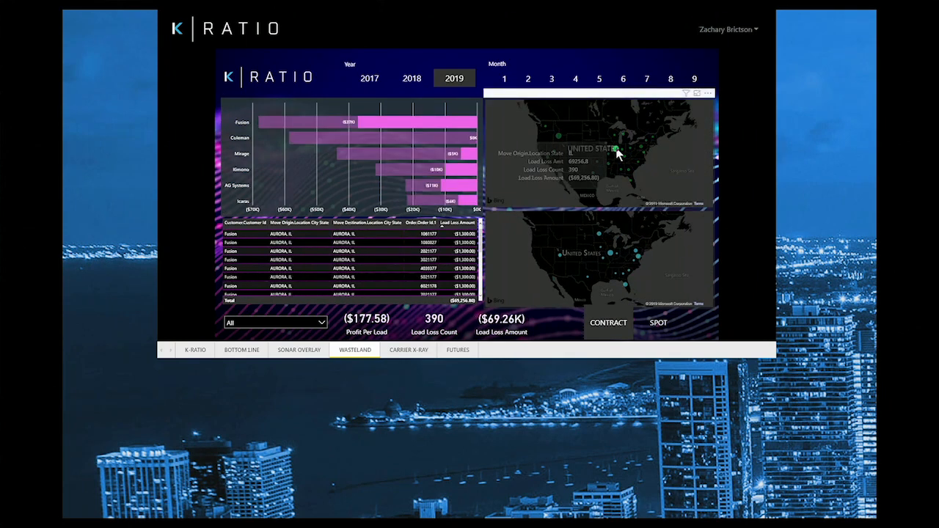
{"action": "left_click", "coordinate": [658, 323]}
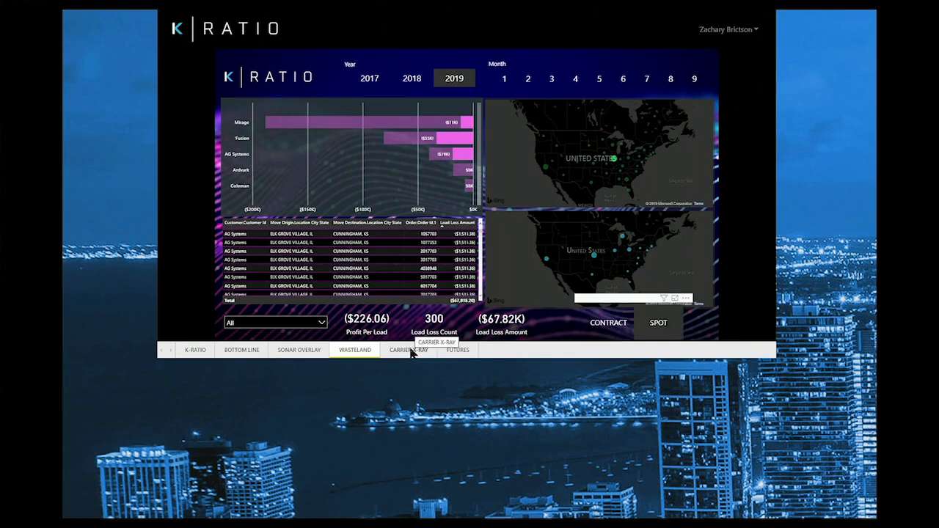
Step: Open Carrier X-Ray, showing 2019 month-8 gross profit across five trucks
{"action": "left_click", "coordinate": [408, 349]}
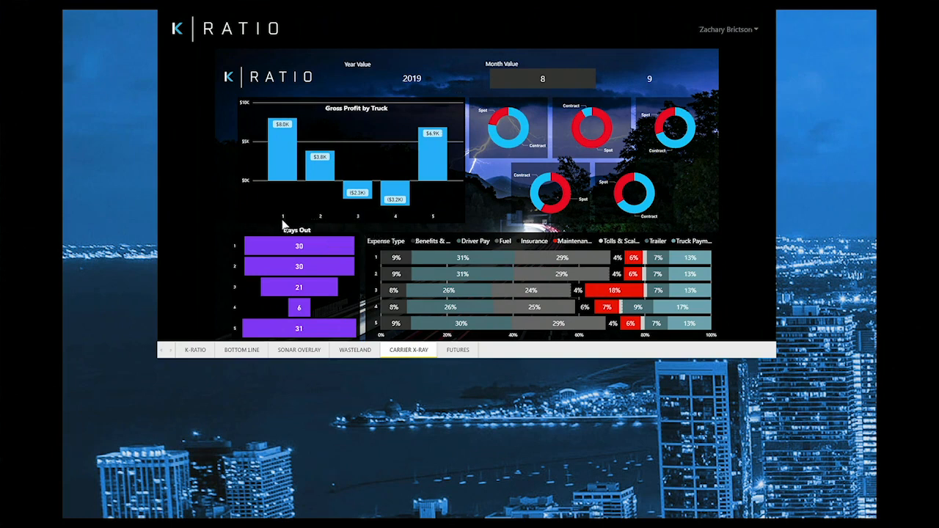
{"action": "mouse_move", "coordinate": [327, 226]}
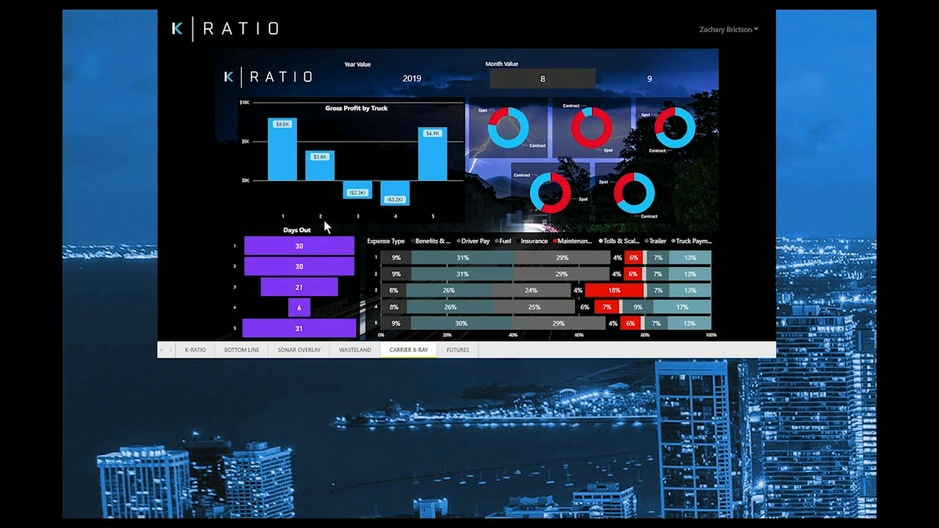
{"action": "mouse_move", "coordinate": [433, 224]}
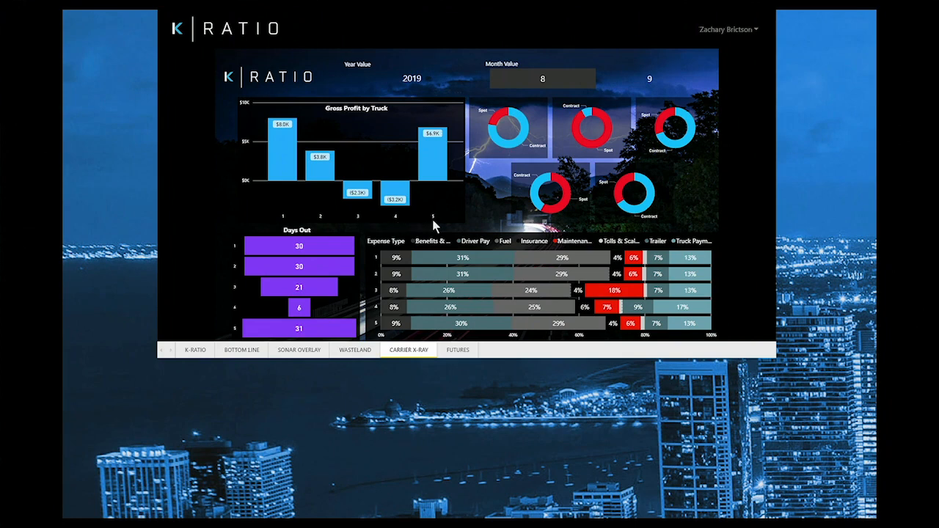
{"action": "mouse_move", "coordinate": [319, 170]}
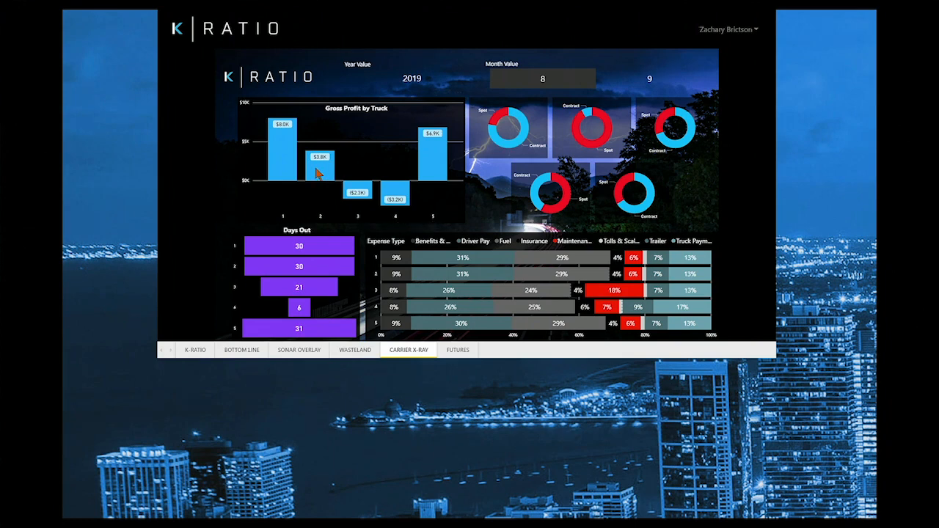
{"action": "mouse_move", "coordinate": [283, 146]}
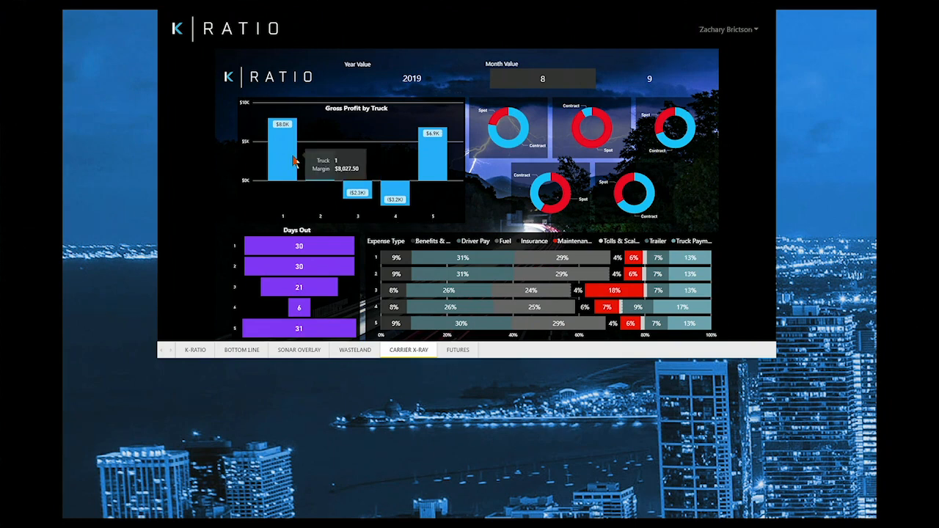
{"action": "mouse_move", "coordinate": [448, 150]}
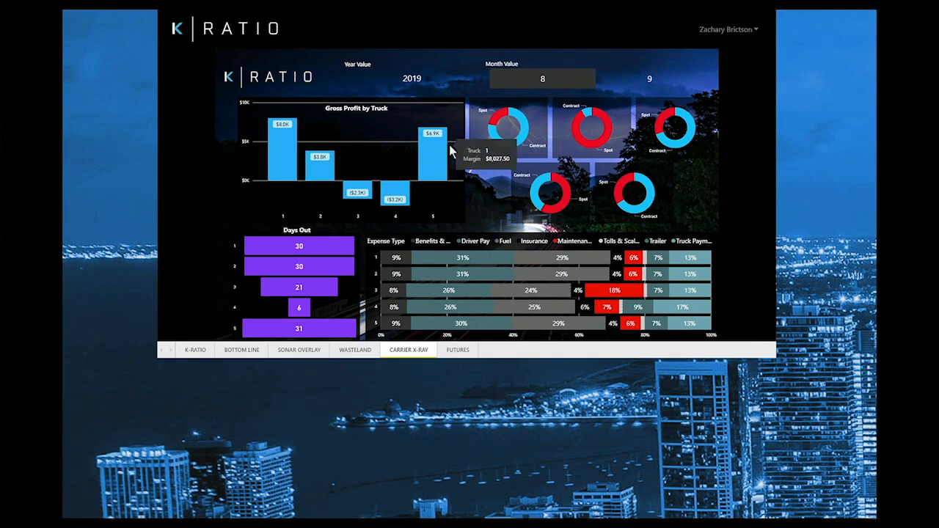
{"action": "mouse_move", "coordinate": [499, 139]}
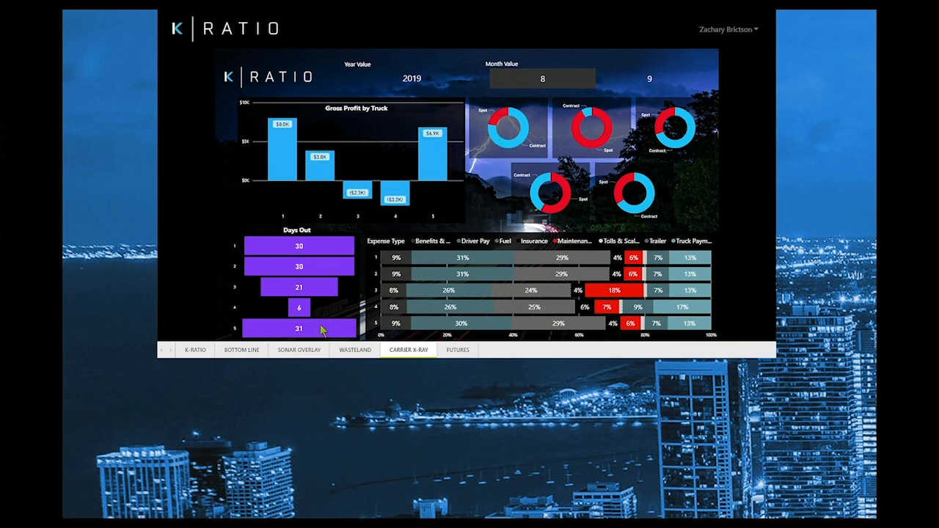
{"action": "mouse_move", "coordinate": [382, 250]}
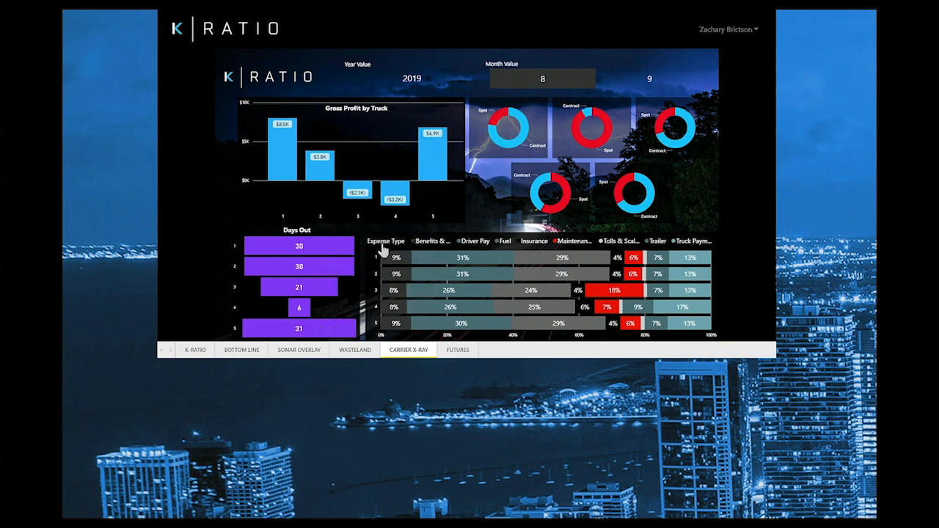
{"action": "mouse_move", "coordinate": [550, 249]}
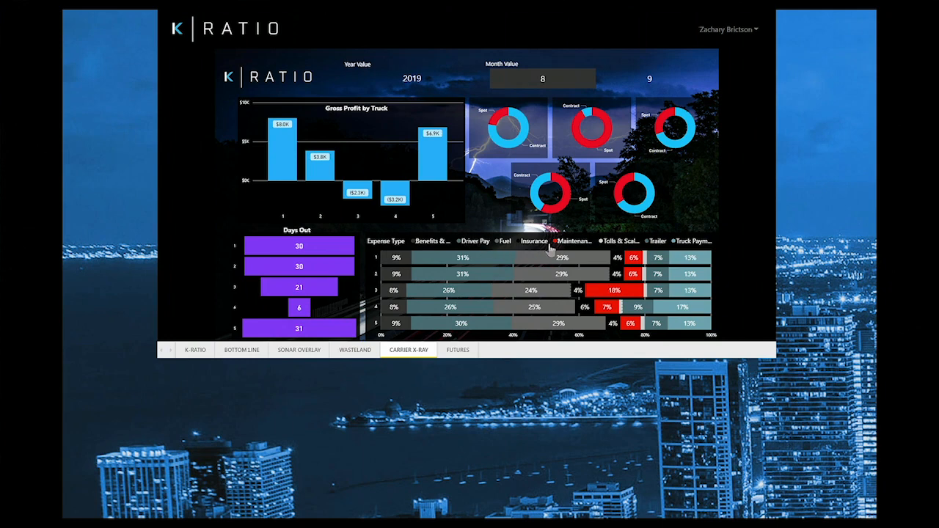
{"action": "mouse_move", "coordinate": [507, 225]}
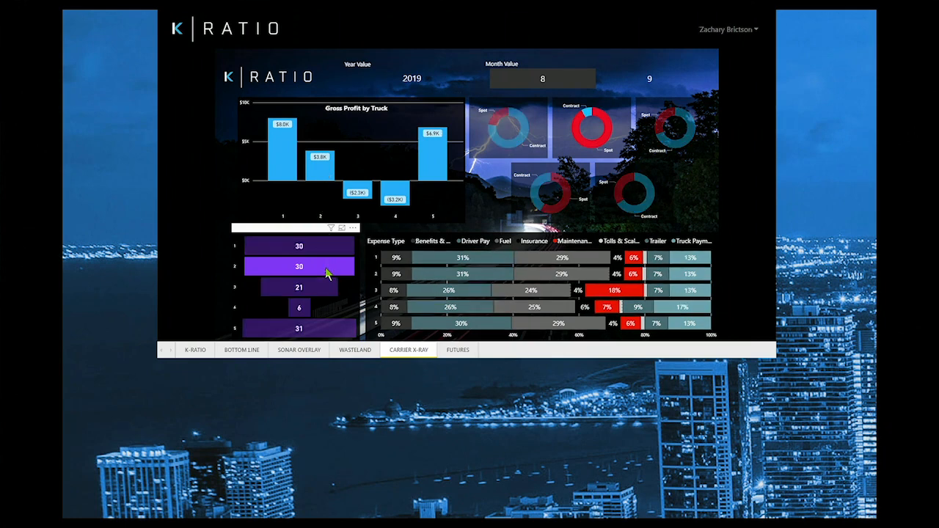
{"action": "mouse_move", "coordinate": [581, 138]}
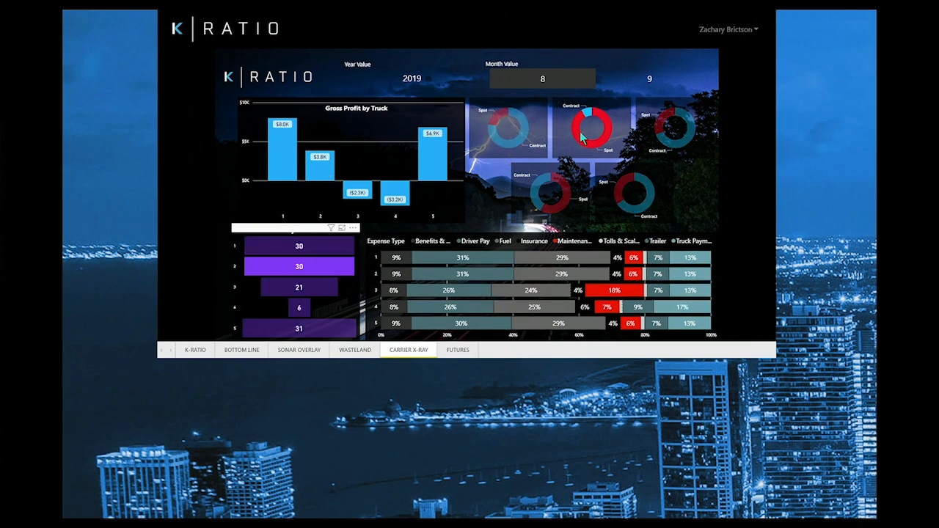
{"action": "mouse_move", "coordinate": [579, 138]}
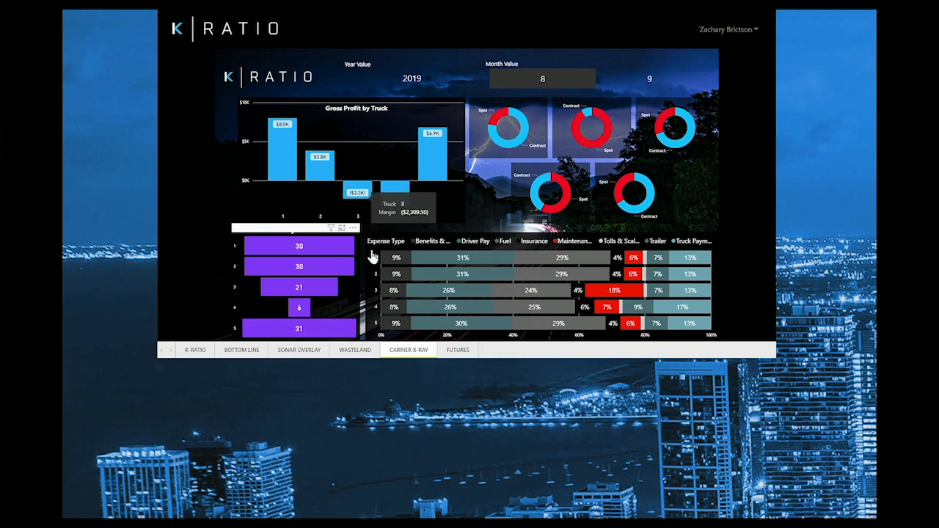
{"action": "mouse_move", "coordinate": [482, 303]}
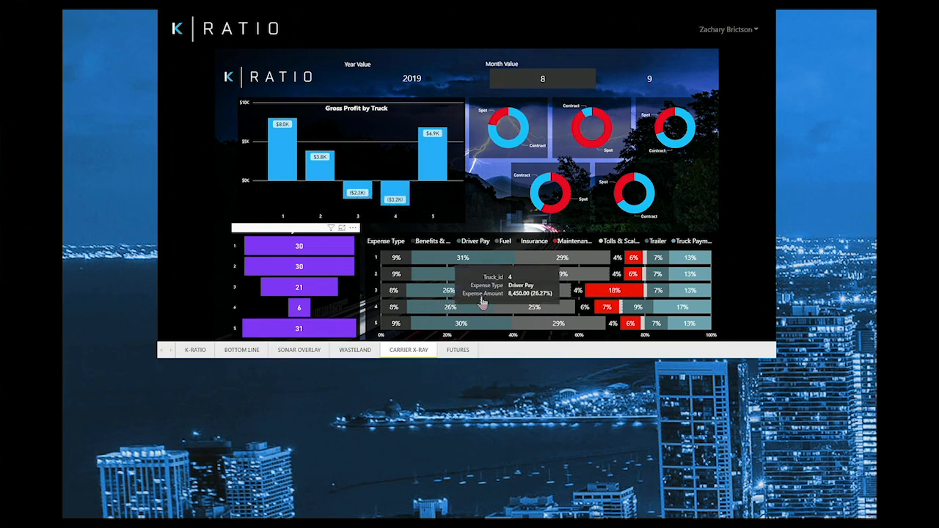
{"action": "mouse_move", "coordinate": [600, 295]}
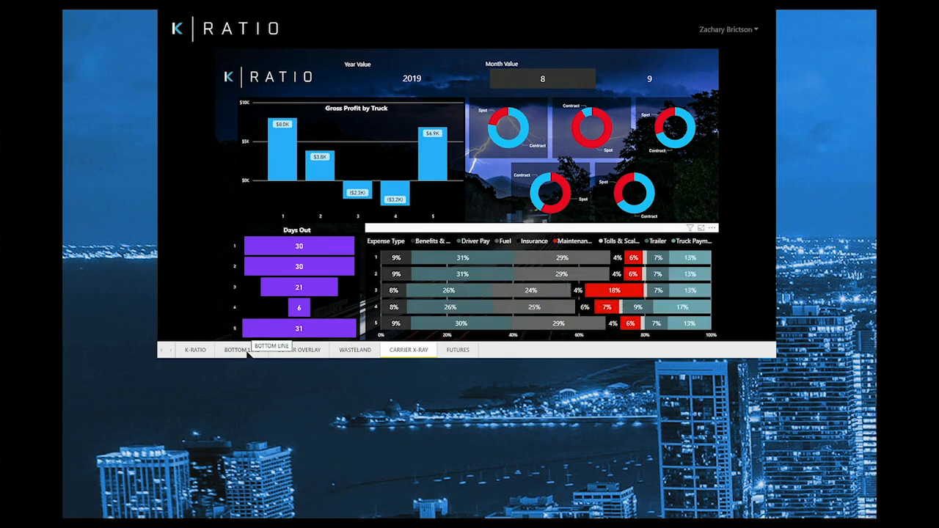
Step: Revisit Bottom Line, then open Sonar Overlay charting 2019 OTRI against PPL
{"action": "left_click", "coordinate": [241, 349]}
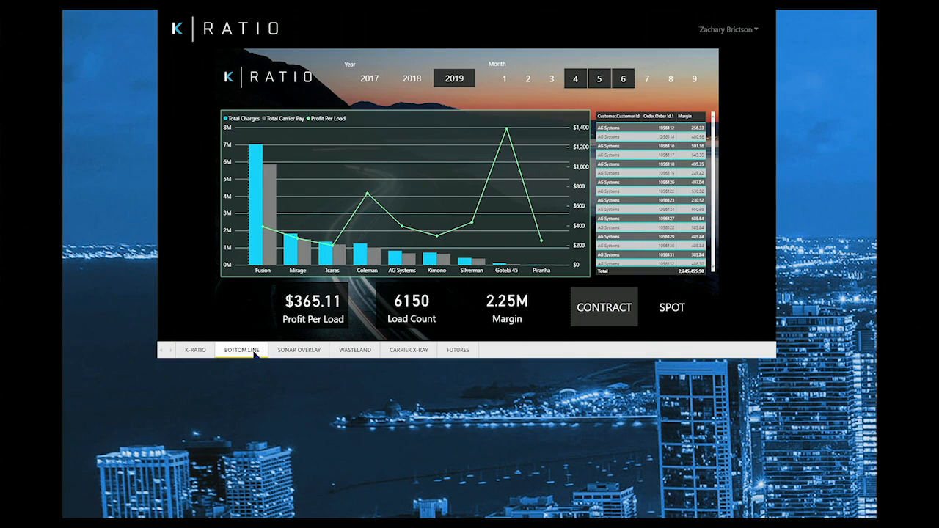
{"action": "mouse_move", "coordinate": [299, 350]}
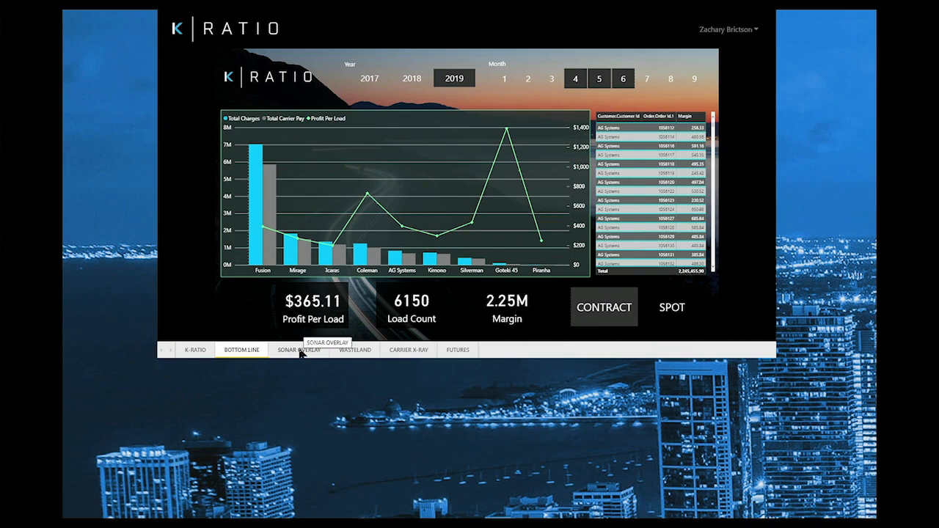
{"action": "left_click", "coordinate": [299, 350]}
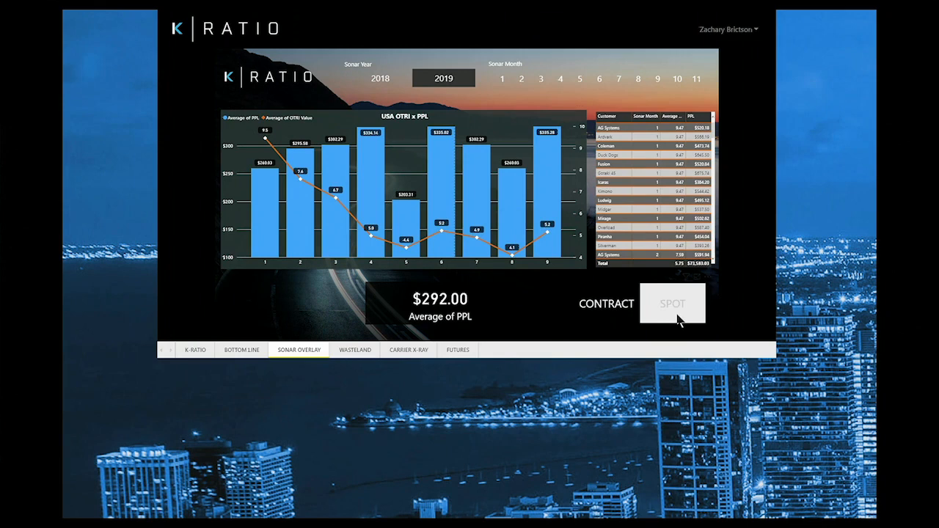
Step: Compare spot and contract loads, ending on spot loads averaging $277.75 PPL
{"action": "left_click", "coordinate": [671, 303]}
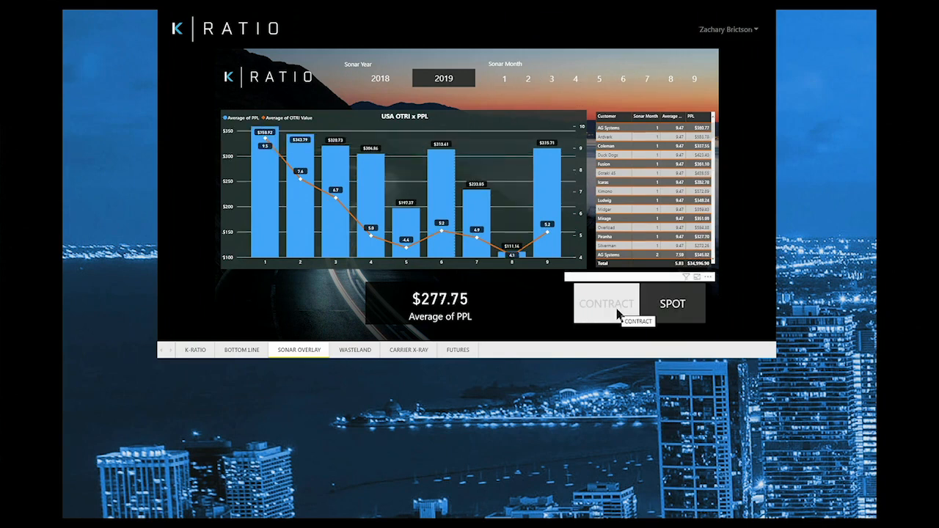
{"action": "left_click", "coordinate": [605, 303]}
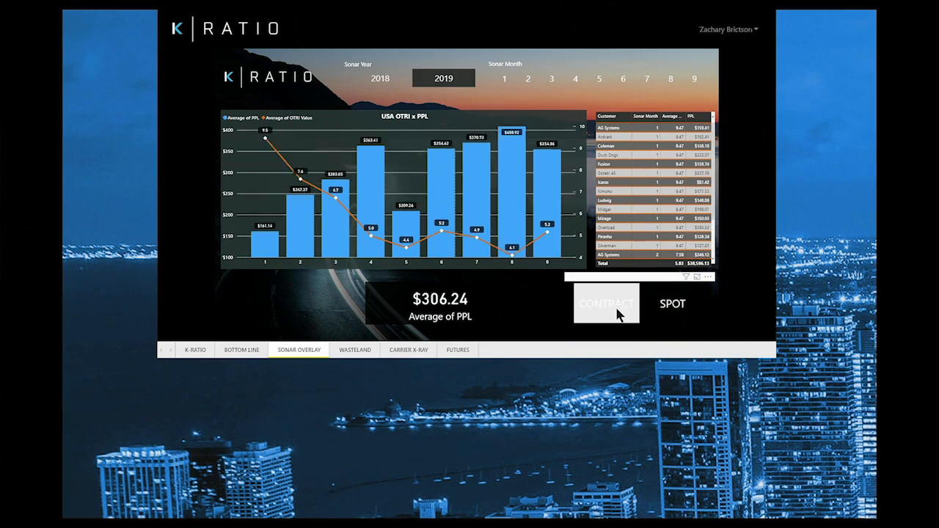
{"action": "mouse_move", "coordinate": [268, 246]}
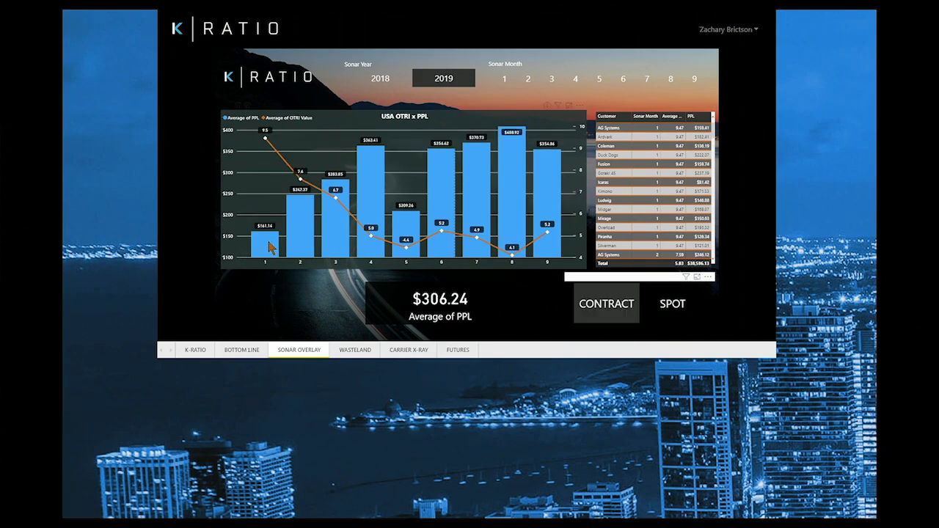
{"action": "mouse_move", "coordinate": [268, 246]}
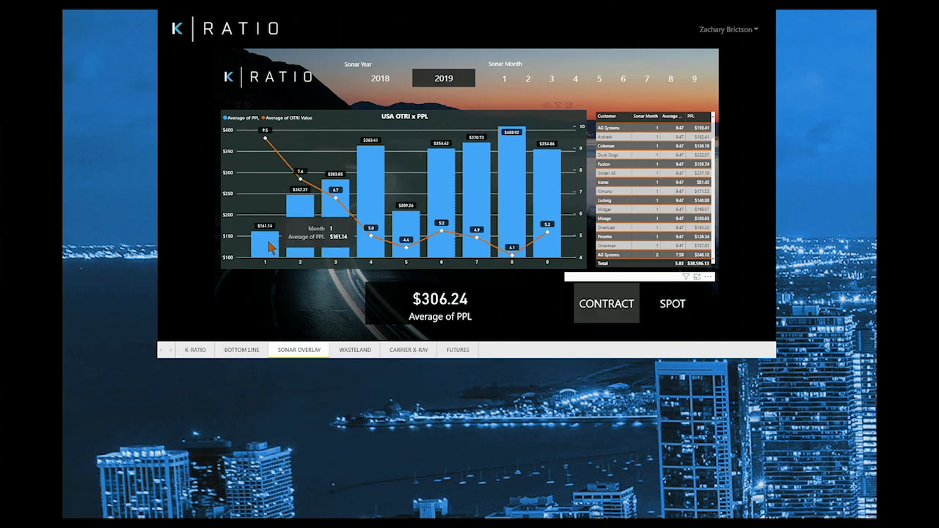
{"action": "mouse_move", "coordinate": [278, 166]}
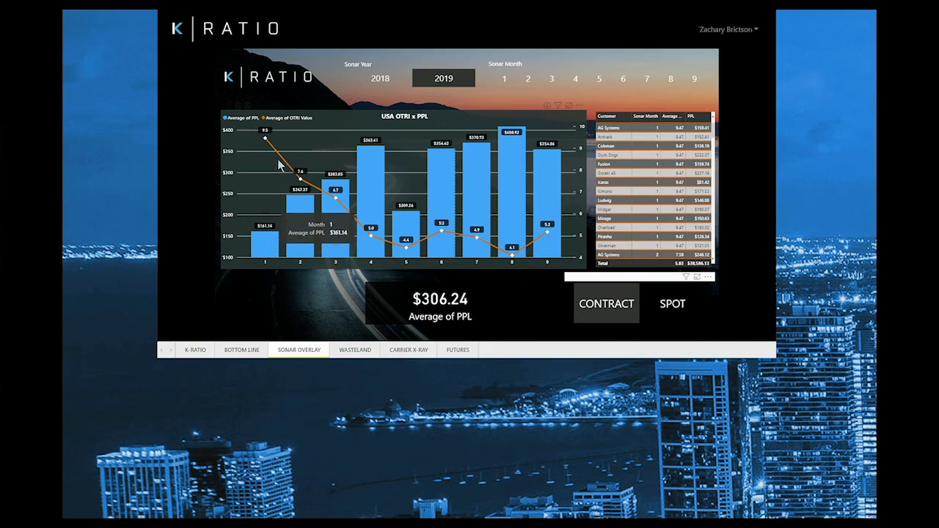
{"action": "mouse_move", "coordinate": [455, 241]}
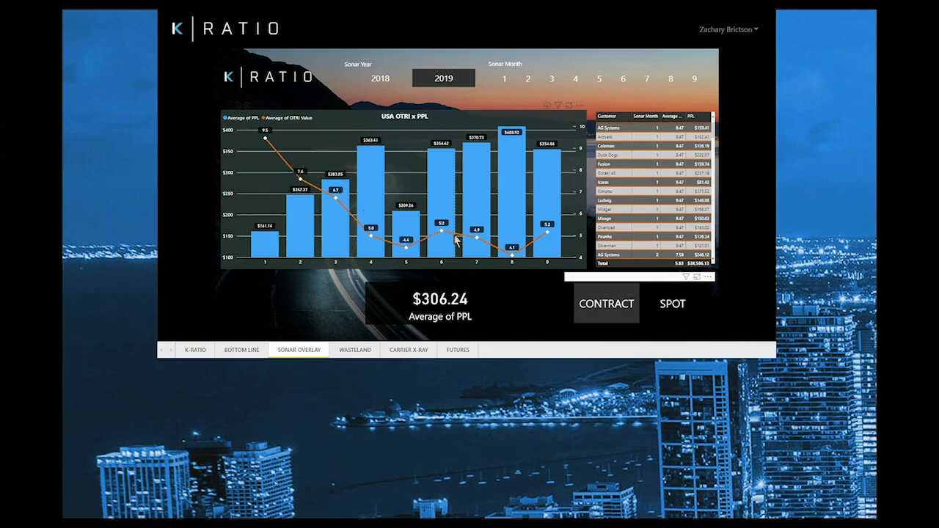
{"action": "mouse_move", "coordinate": [549, 230]}
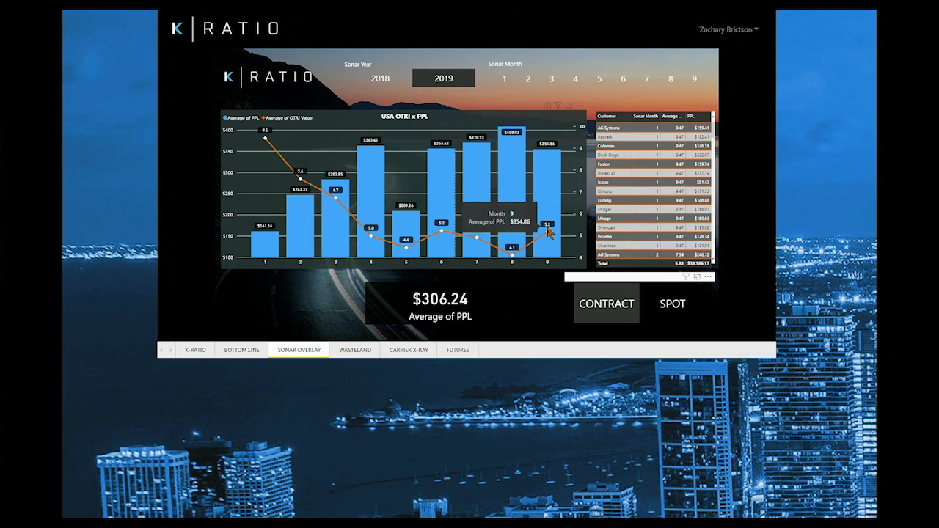
{"action": "left_click", "coordinate": [671, 304]}
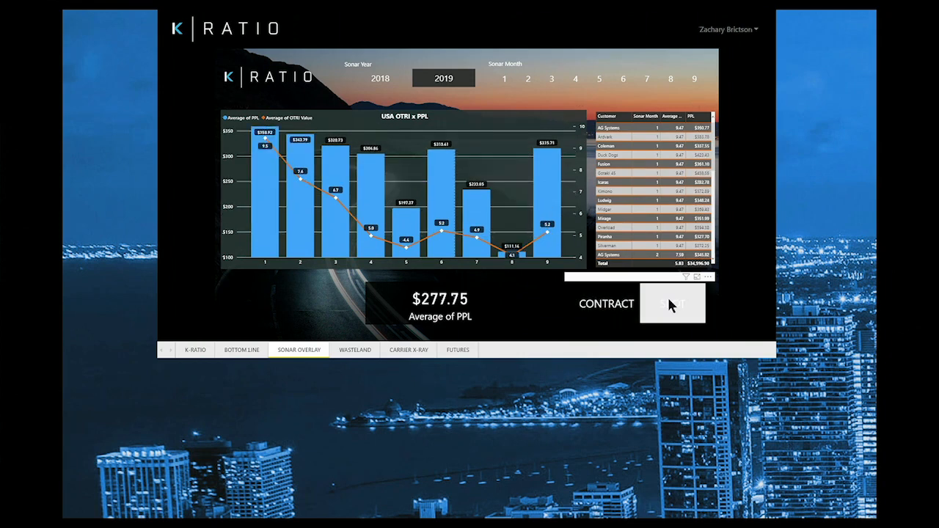
{"action": "mouse_move", "coordinate": [374, 214]}
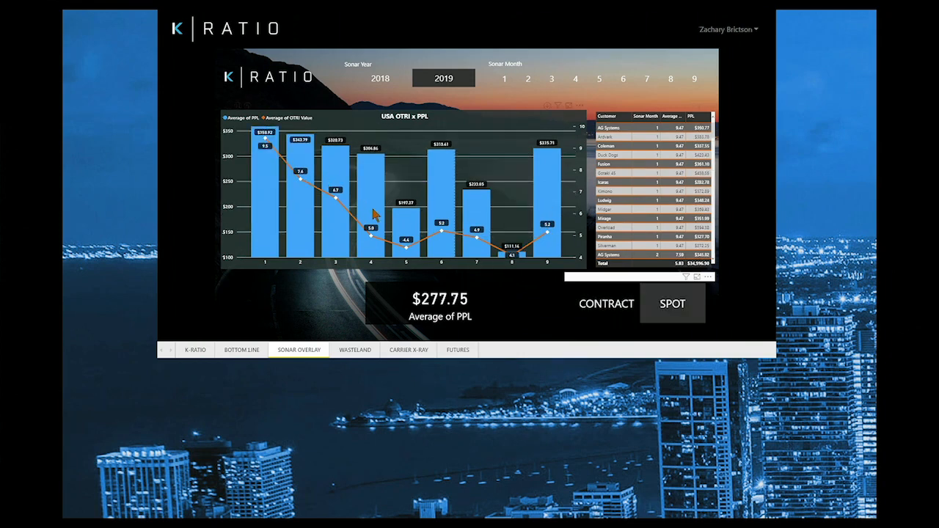
{"action": "mouse_move", "coordinate": [506, 262]}
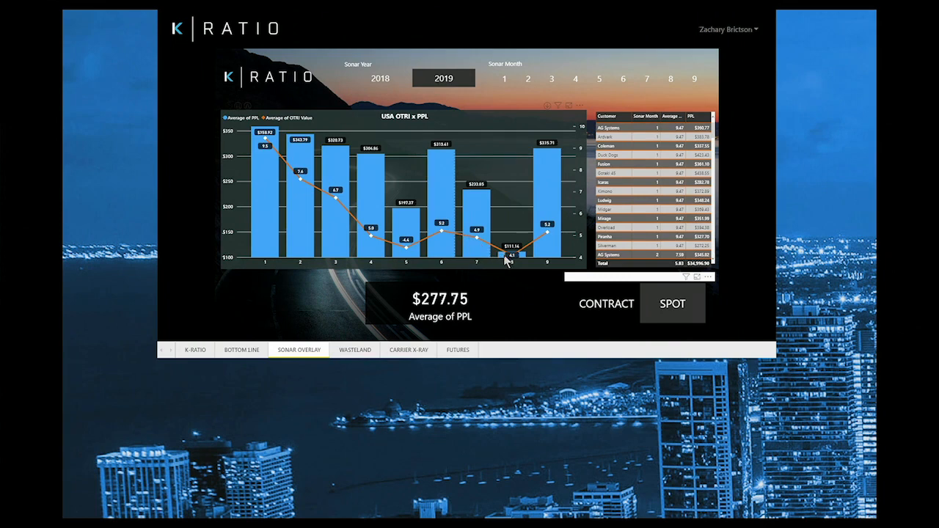
{"action": "left_click", "coordinate": [511, 253]}
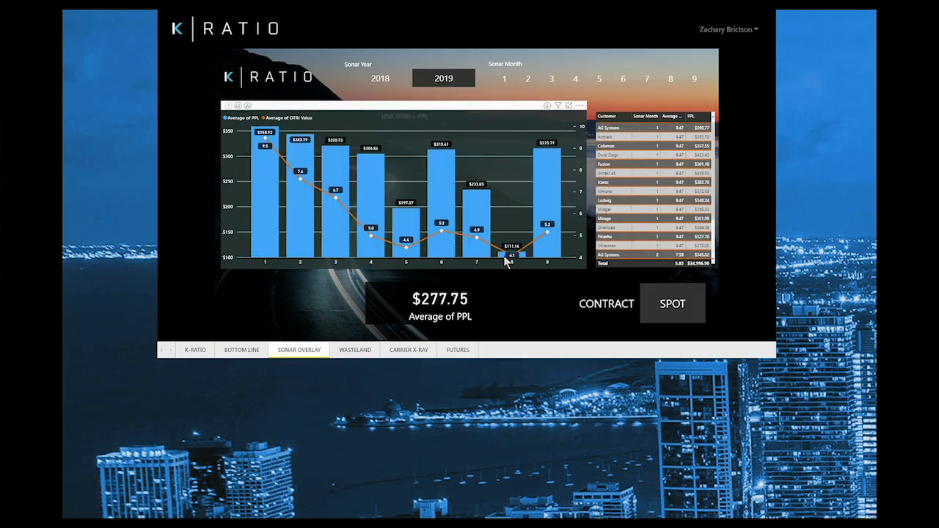
Step: Show contract loads for all months ($306.24 PPL), then open Futures Performance
{"action": "left_click", "coordinate": [606, 303]}
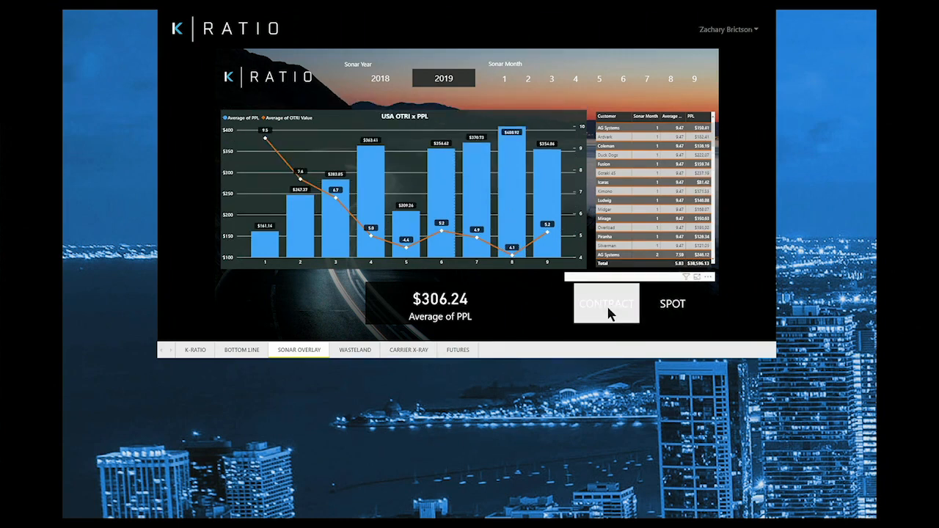
{"action": "mouse_move", "coordinate": [368, 239]}
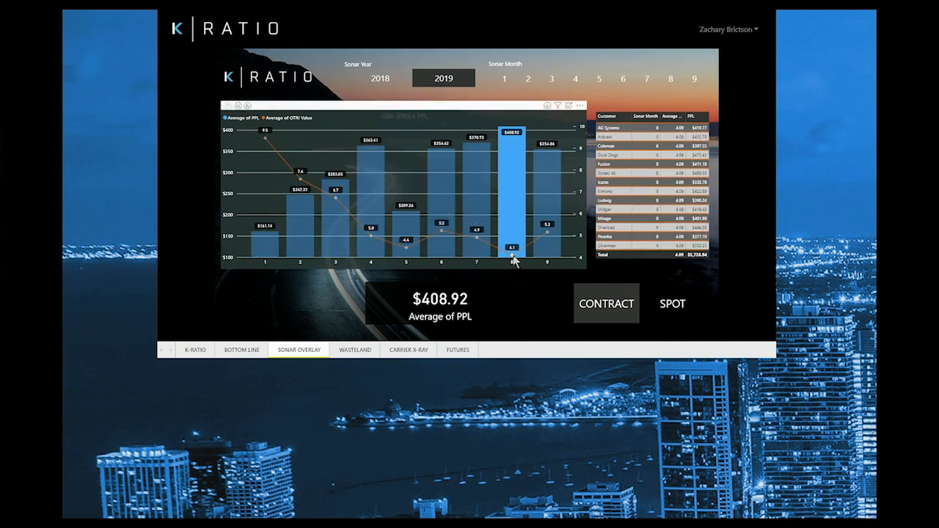
{"action": "mouse_move", "coordinate": [512, 249]}
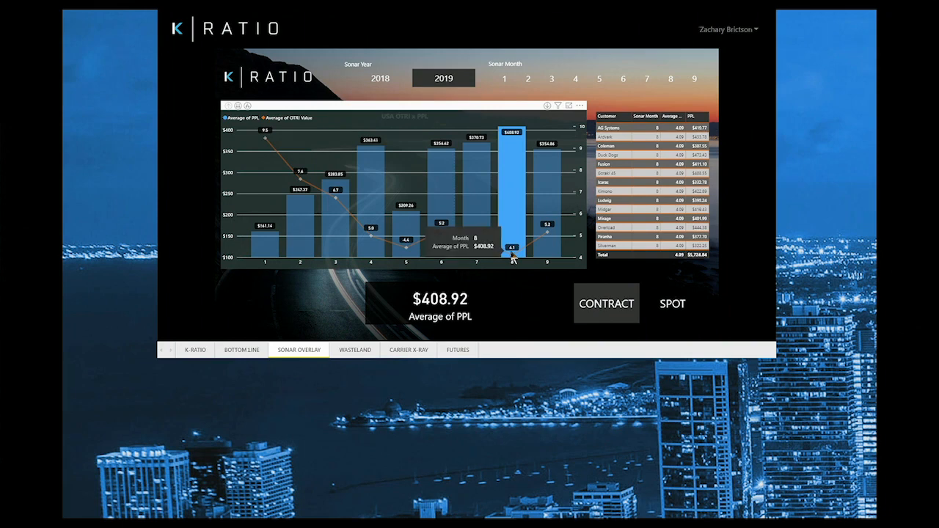
{"action": "mouse_move", "coordinate": [512, 224]}
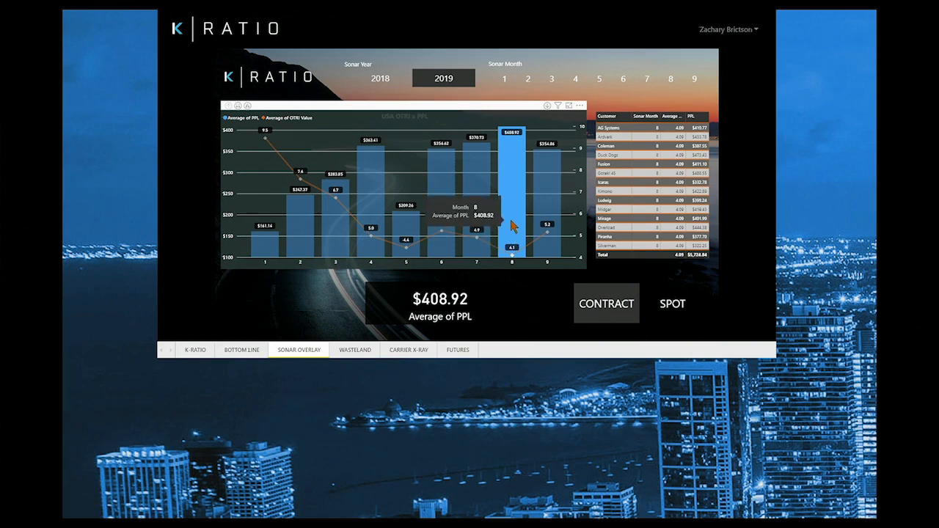
{"action": "left_click", "coordinate": [406, 220]}
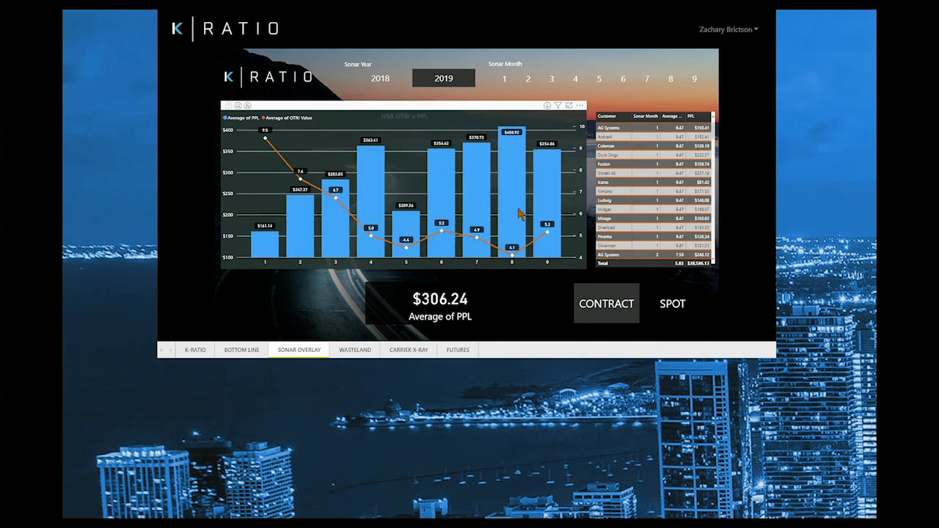
{"action": "left_click", "coordinate": [476, 213]}
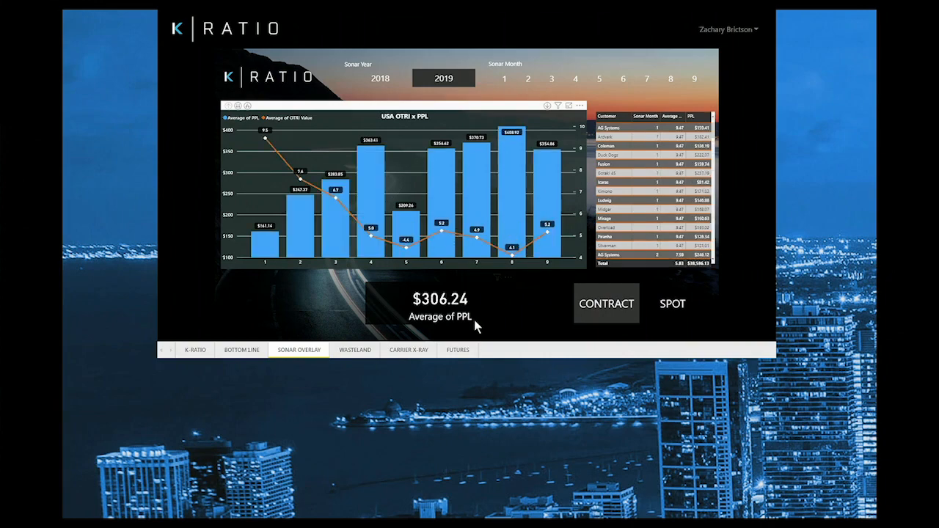
{"action": "left_click", "coordinate": [457, 349]}
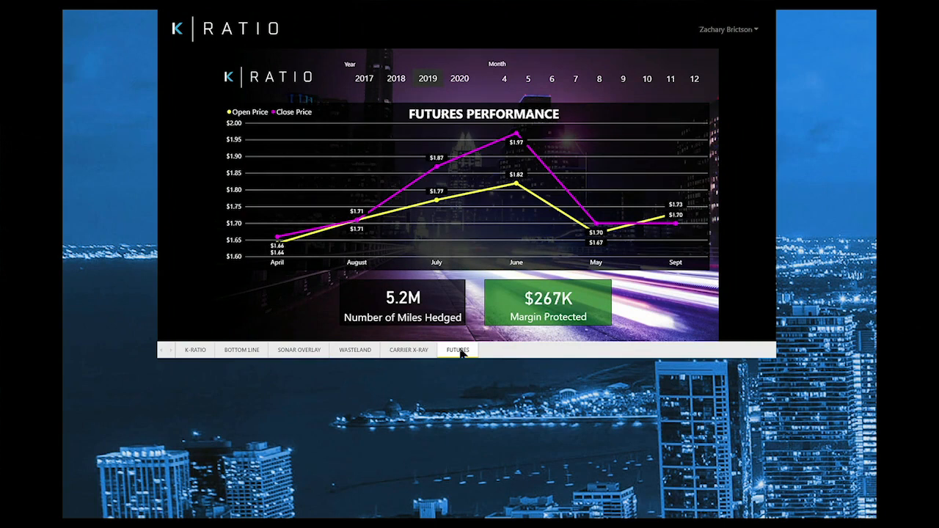
{"action": "mouse_move", "coordinate": [284, 266]}
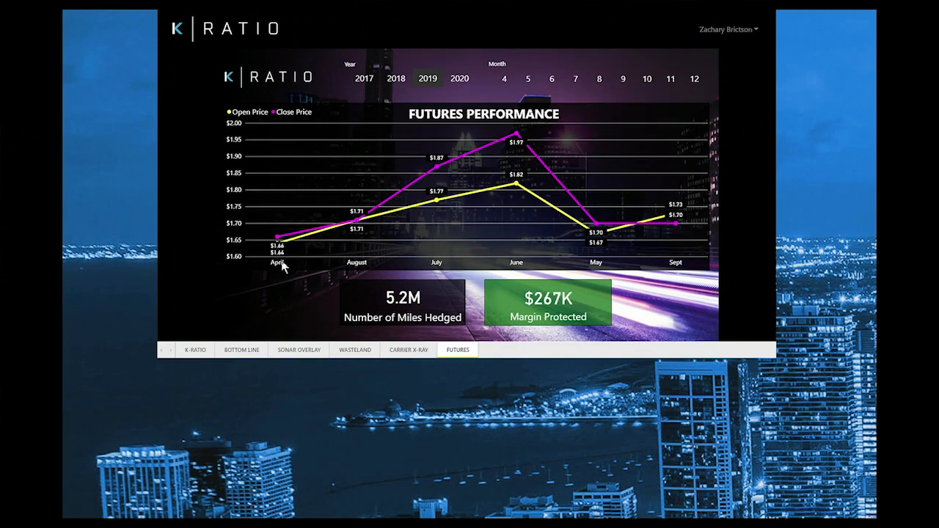
{"action": "mouse_move", "coordinate": [421, 245]}
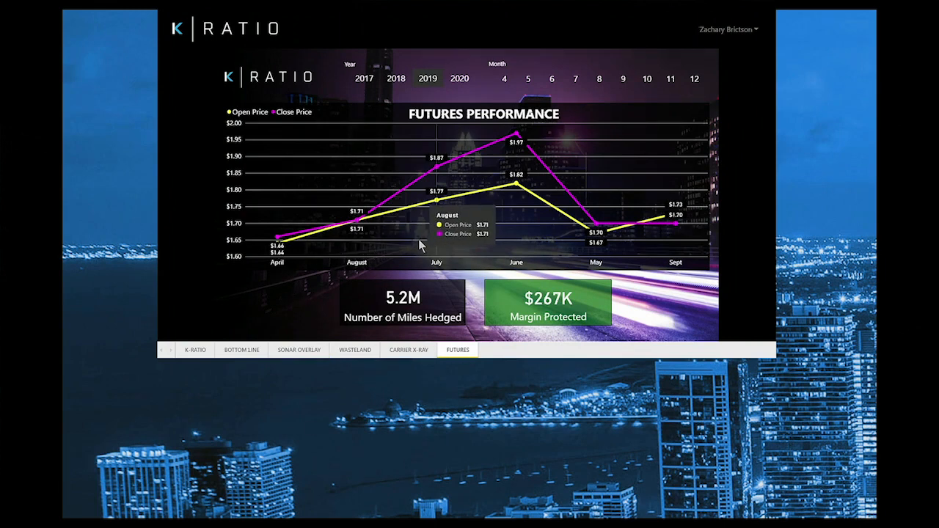
{"action": "mouse_move", "coordinate": [575, 246]}
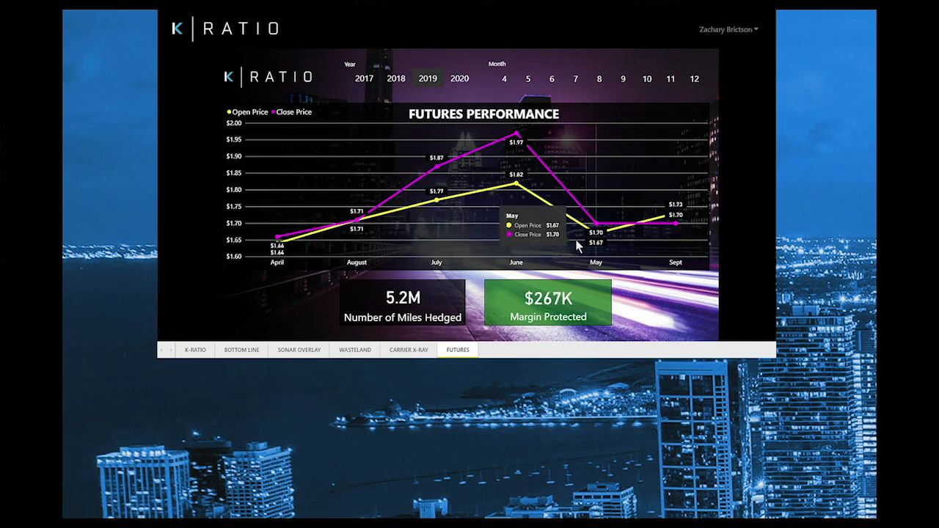
{"action": "mouse_move", "coordinate": [667, 321]}
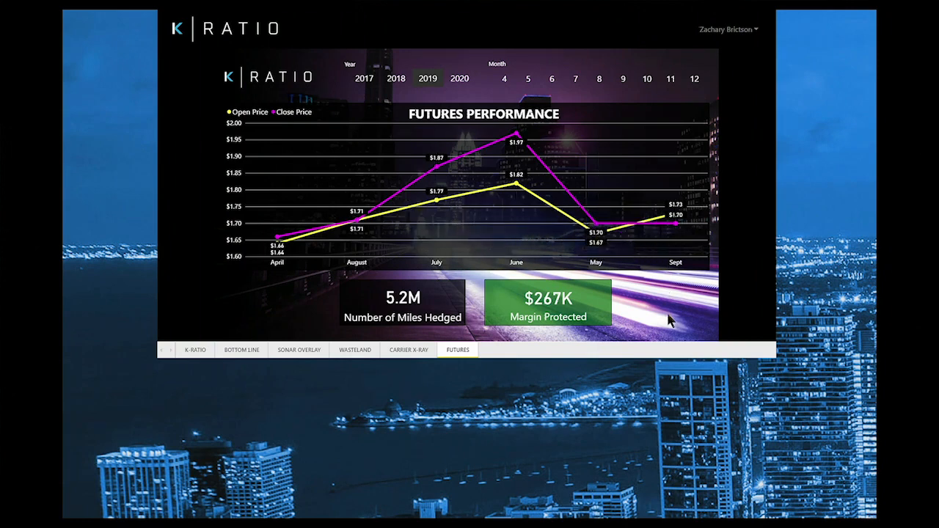